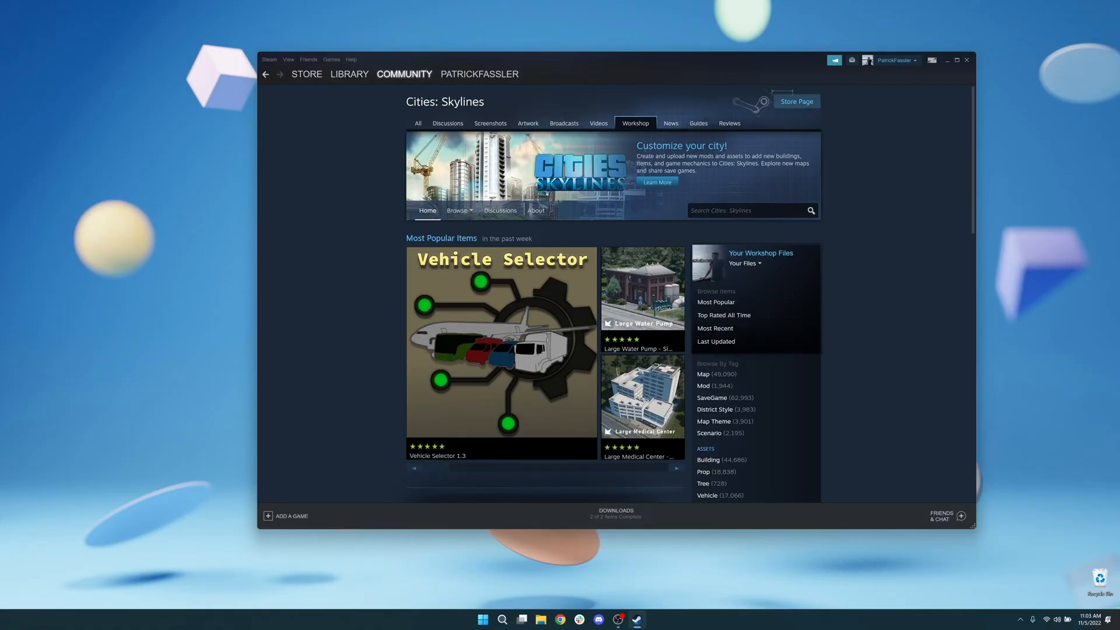
Step: Reach the Cities: Skylines Workshop from the Steam library and search for 'move it'
click(349, 74)
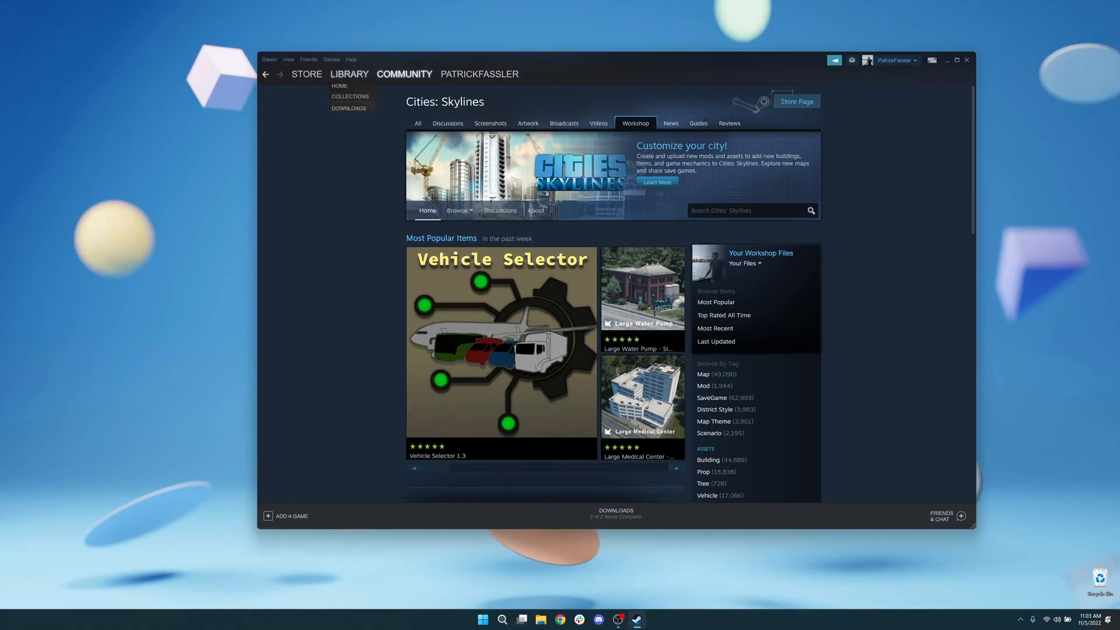
click(339, 86)
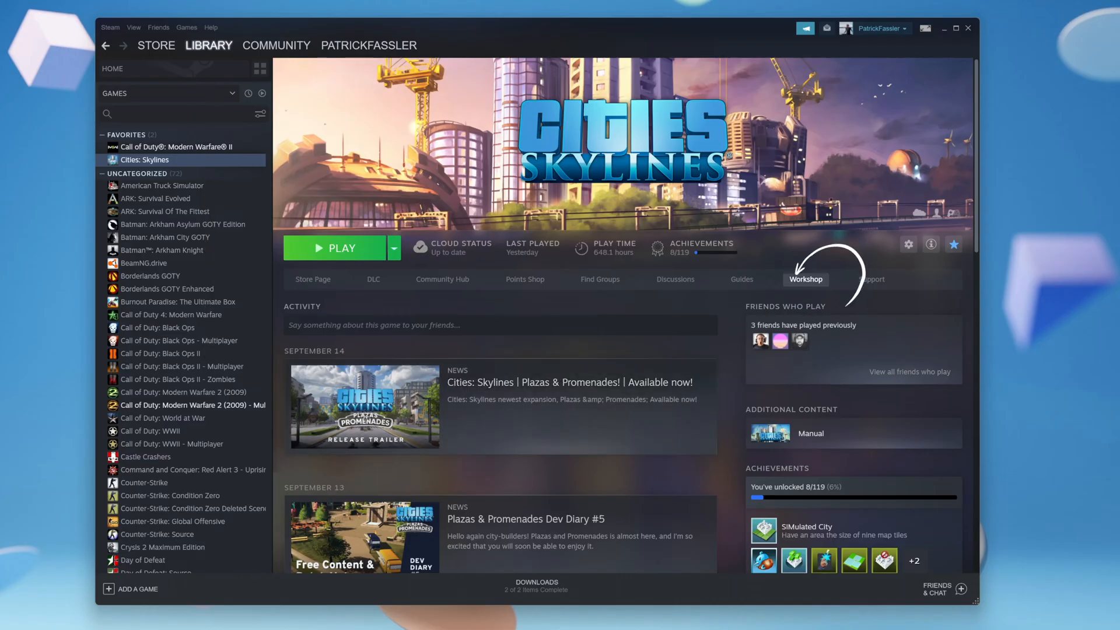
click(806, 279)
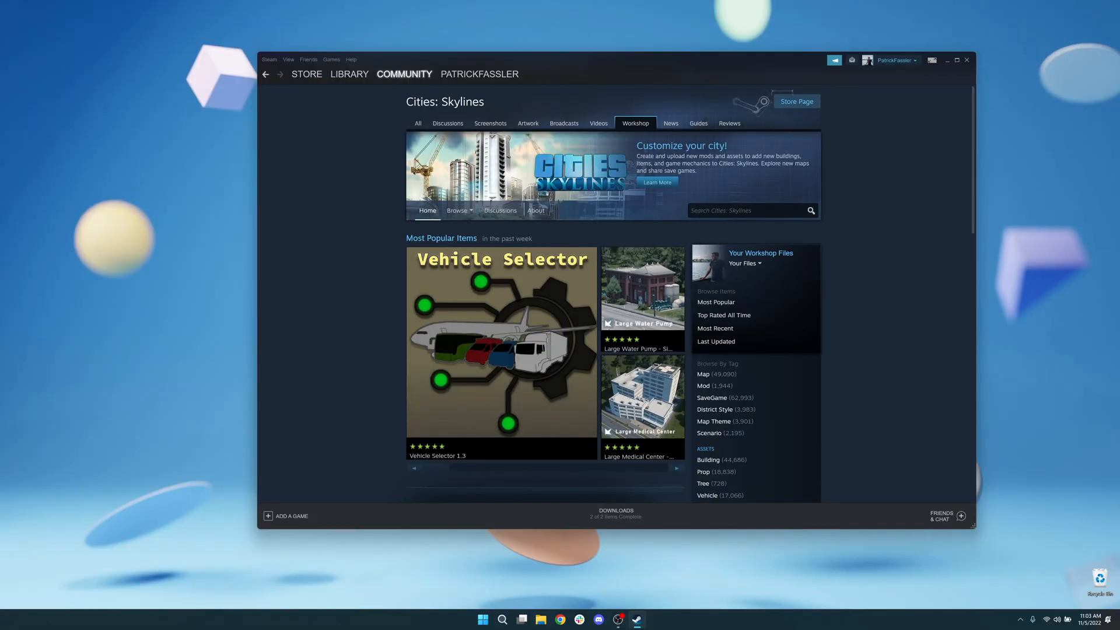
scroll(down, 3)
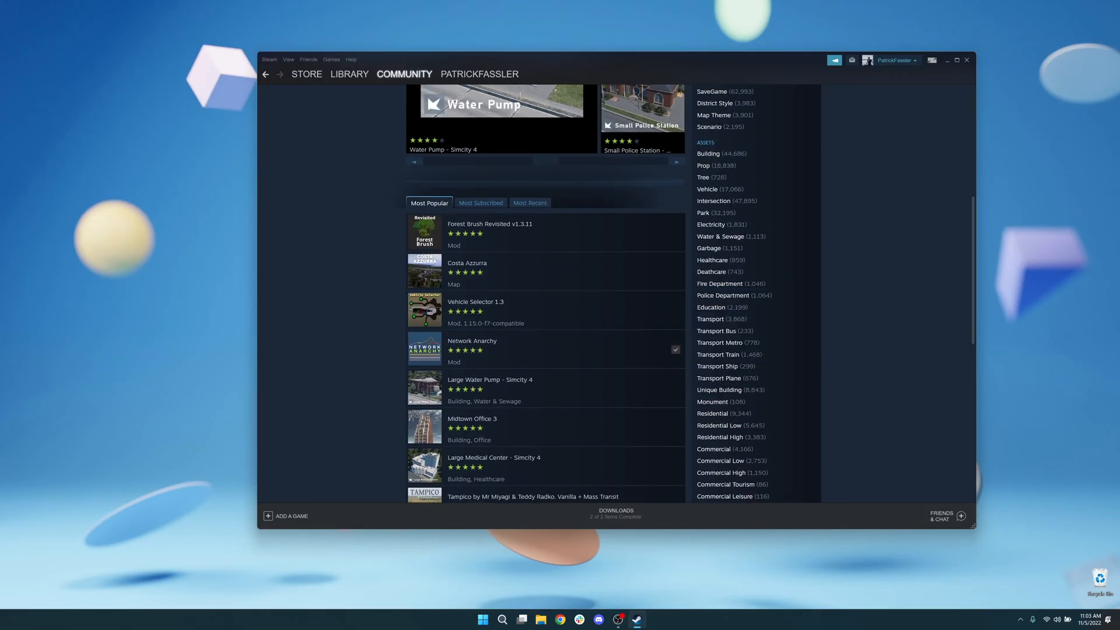
scroll(down, 3)
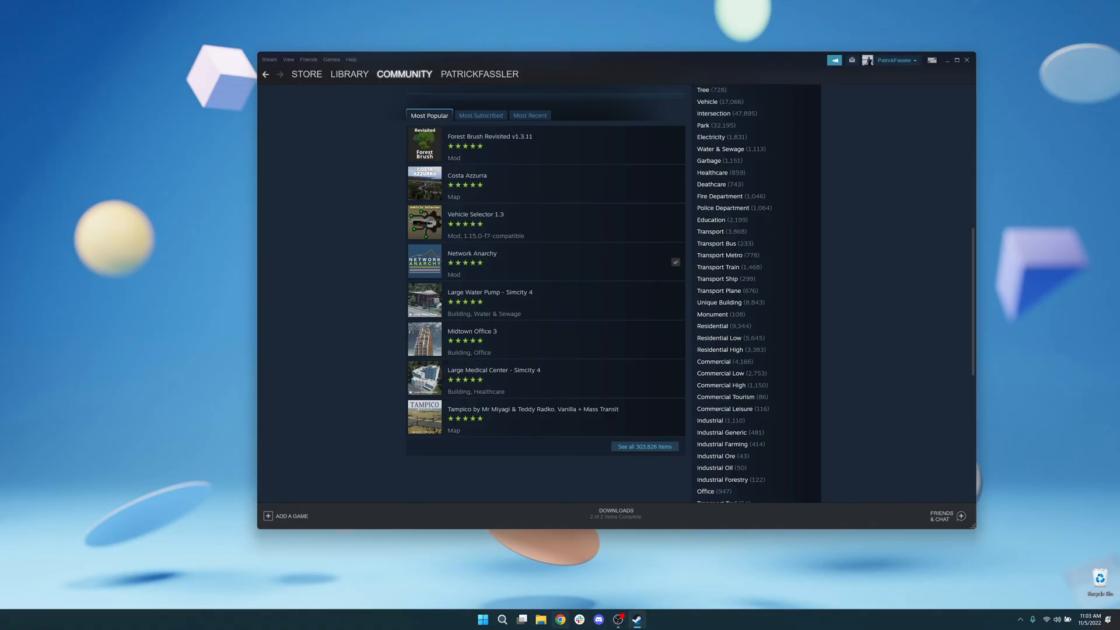
click(560, 620)
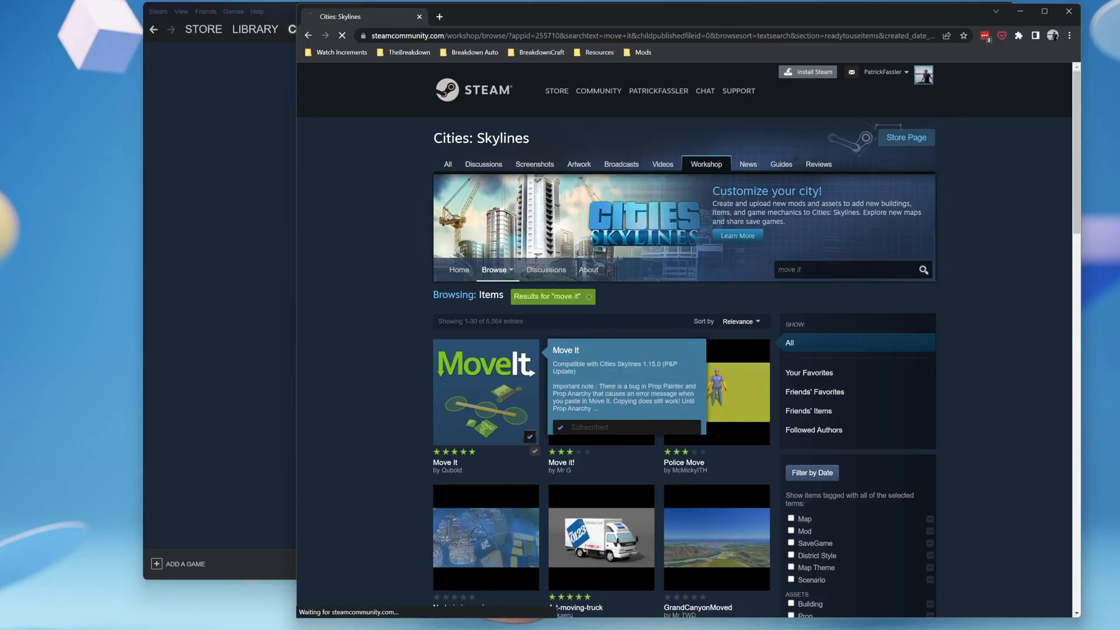
Step: View the Move It mod page by Quboid, browsing its screenshots down to the Subscribed button
click(485, 392)
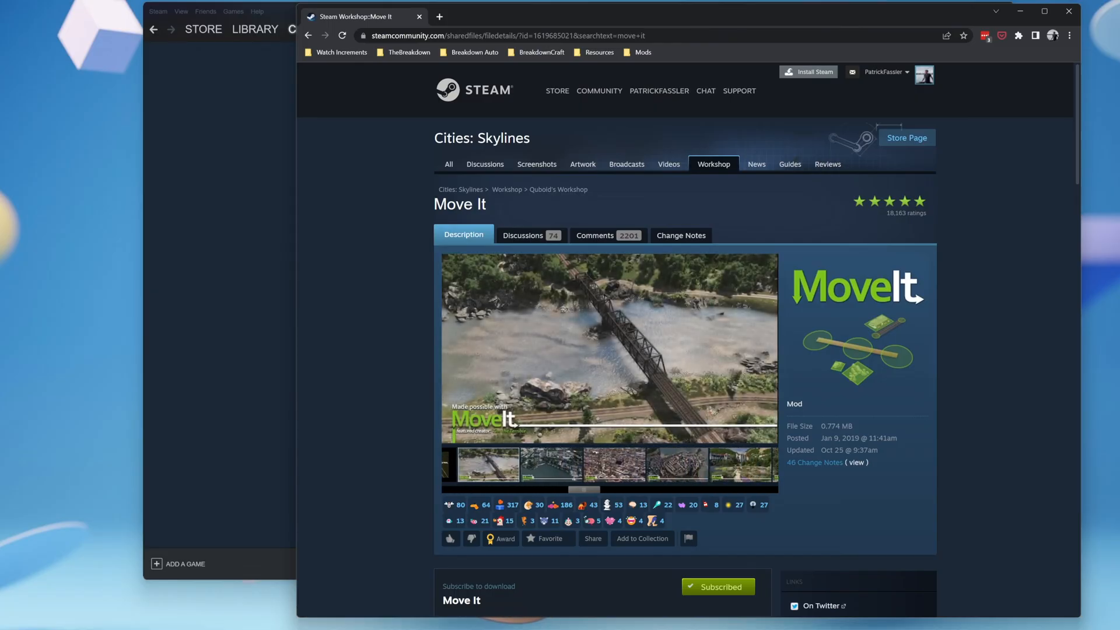
scroll(down, 3)
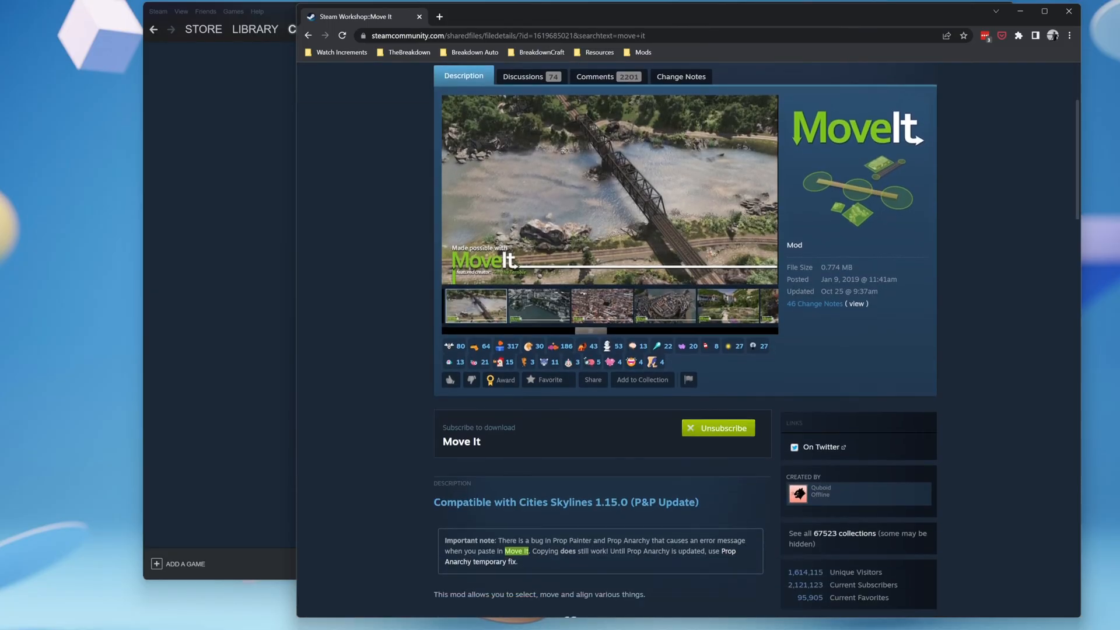
click(718, 427)
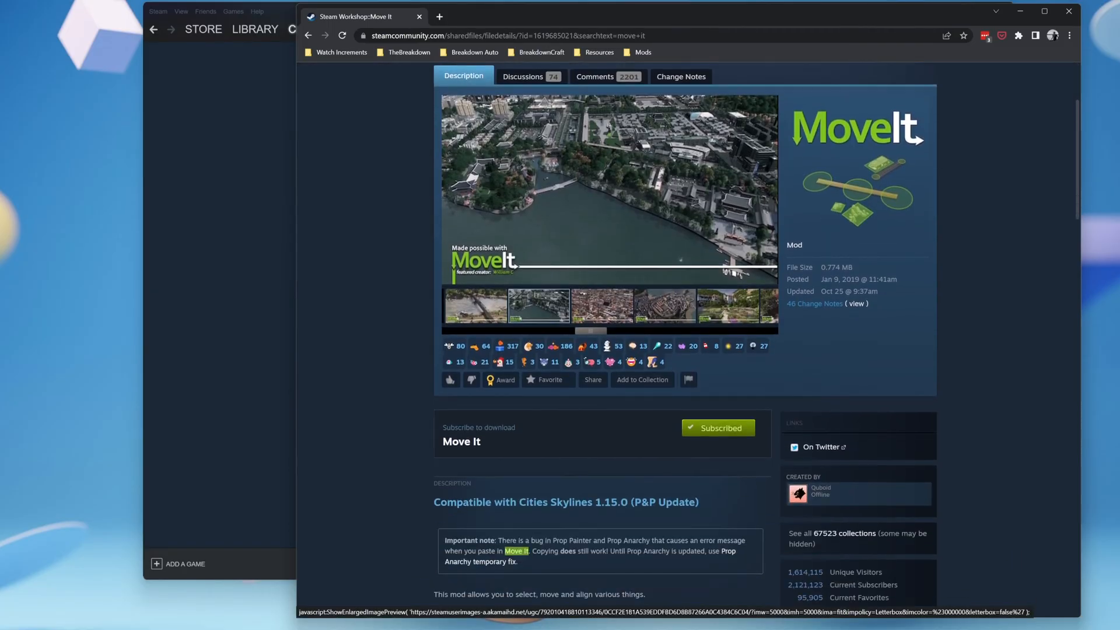
scroll(down, 3)
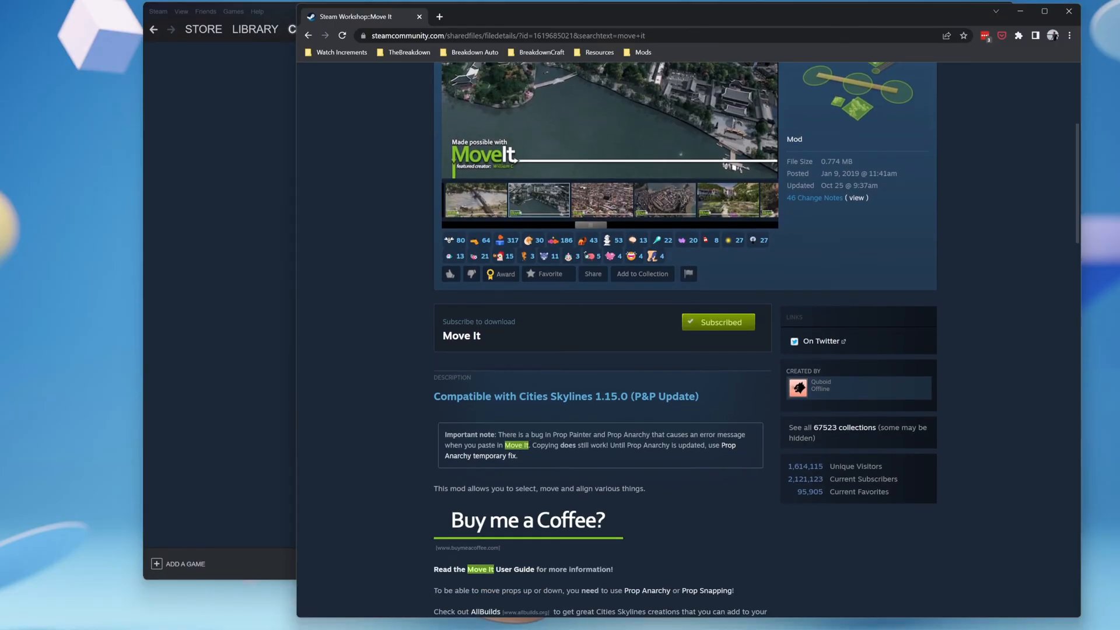
click(601, 200)
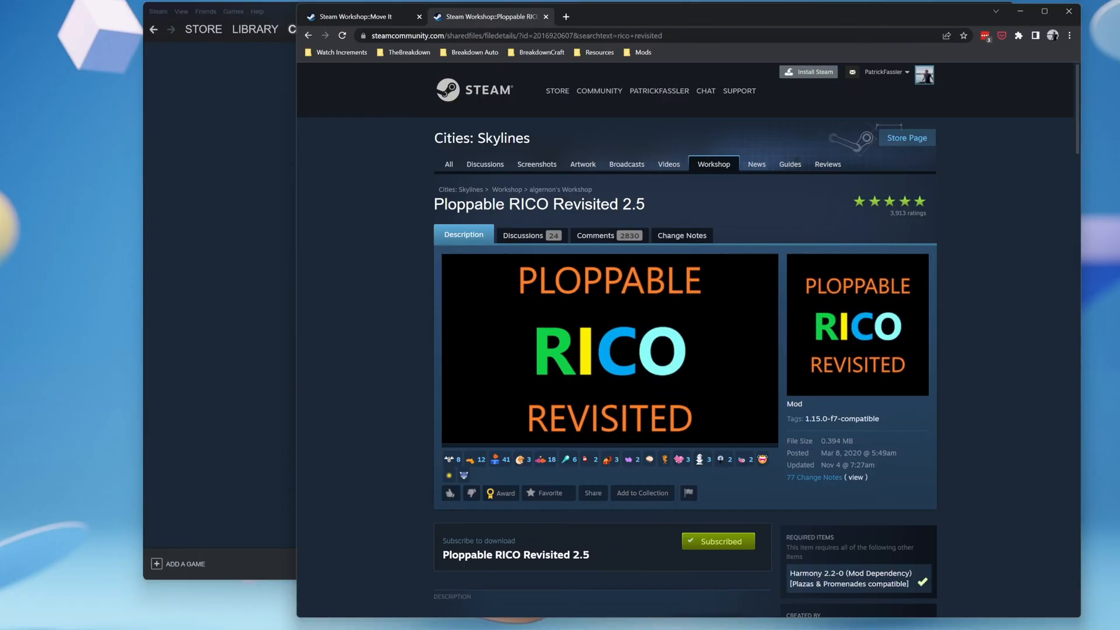
Step: From the Ploppable RICO Revisited page, bring up the required Harmony 2.2-0 mod in another tab
scroll(down, 3)
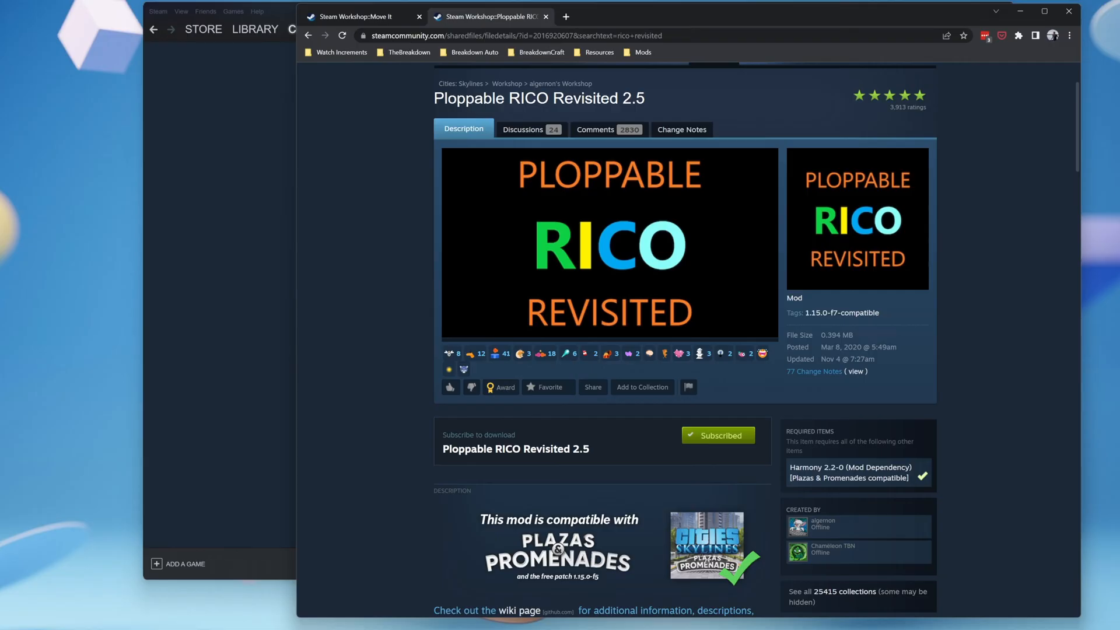
mouse_move(132, 33)
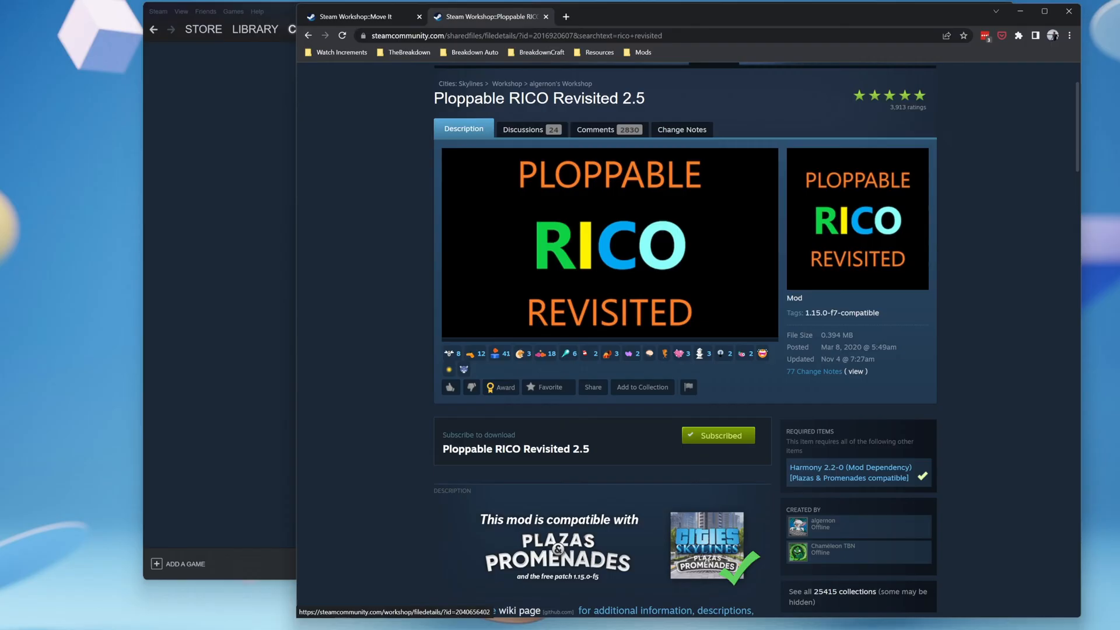
click(850, 466)
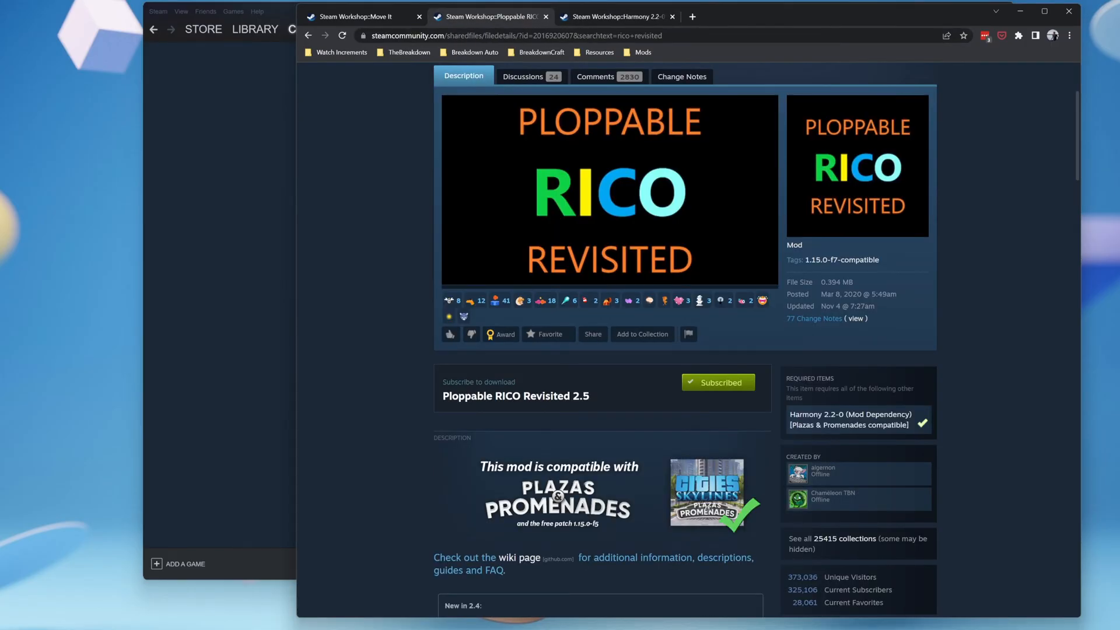
scroll(down, 3)
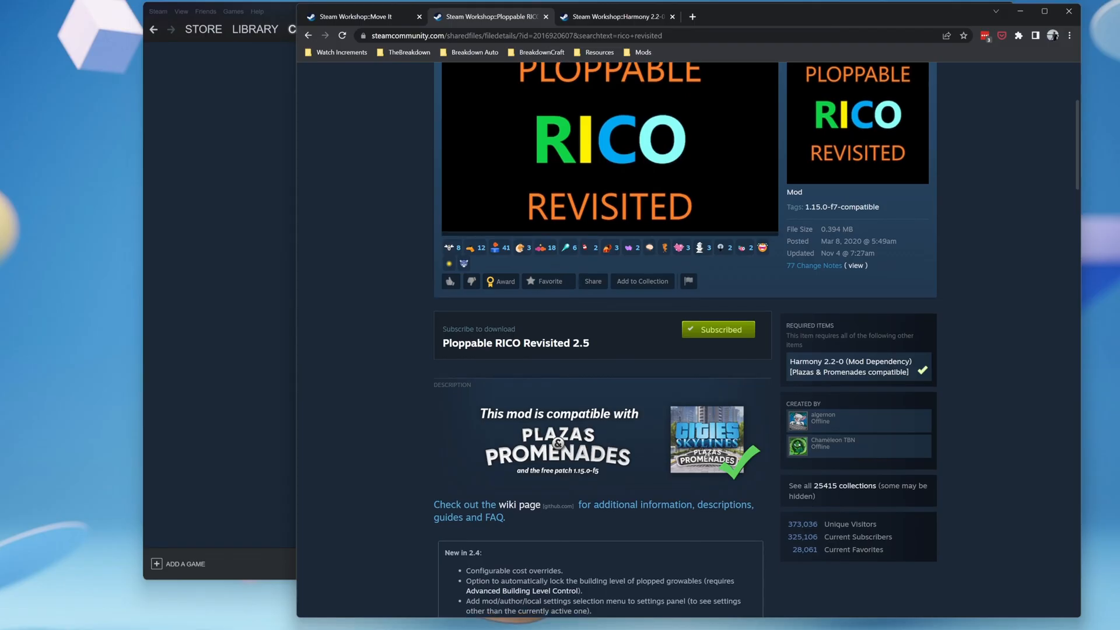
scroll(down, 3)
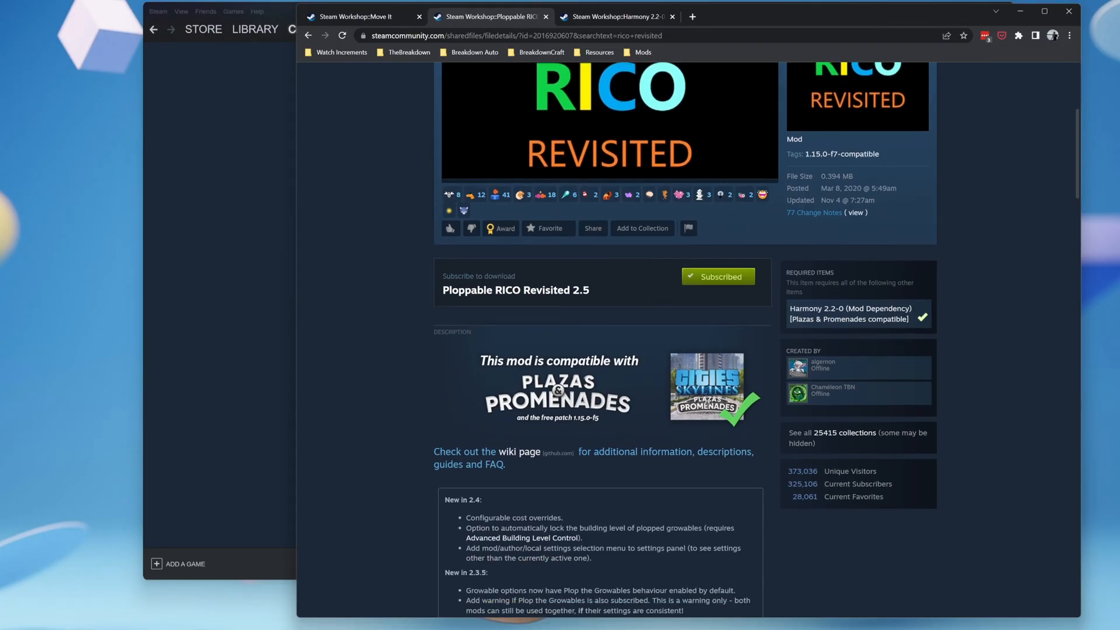
scroll(up, 3)
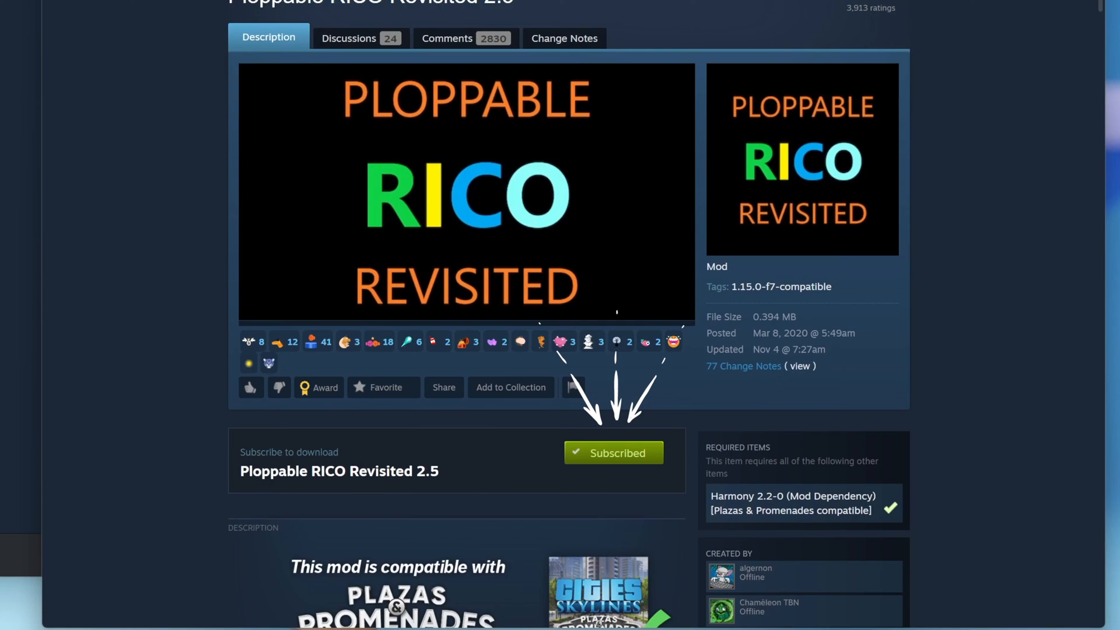
Step: Confirm RICO shows Subscribed, then launch Cities: Skylines from its Steam library page
click(612, 453)
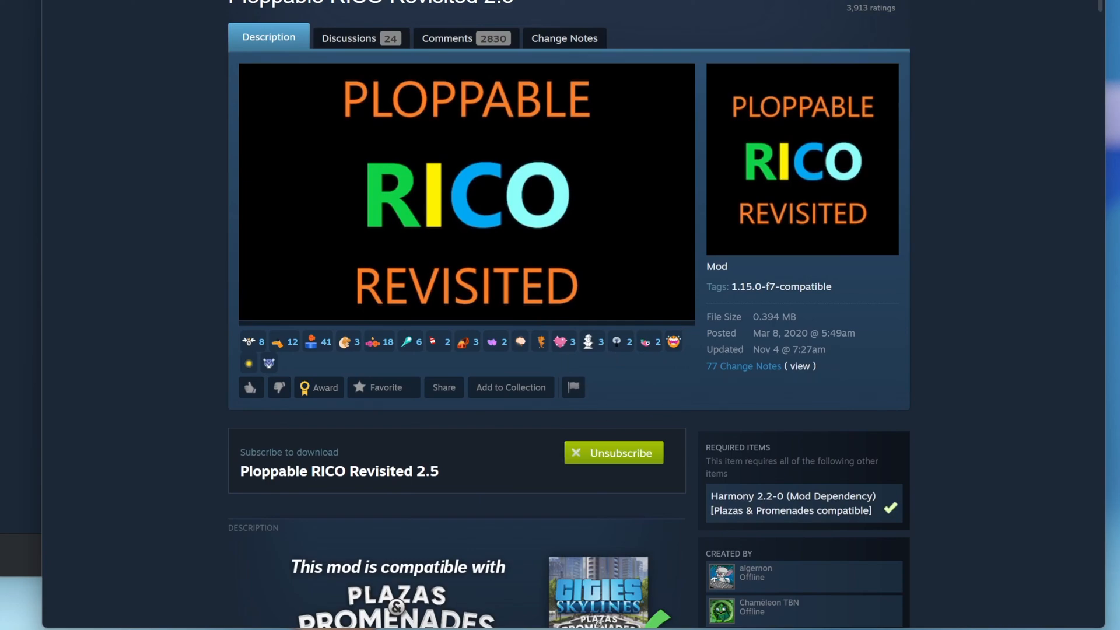
click(613, 452)
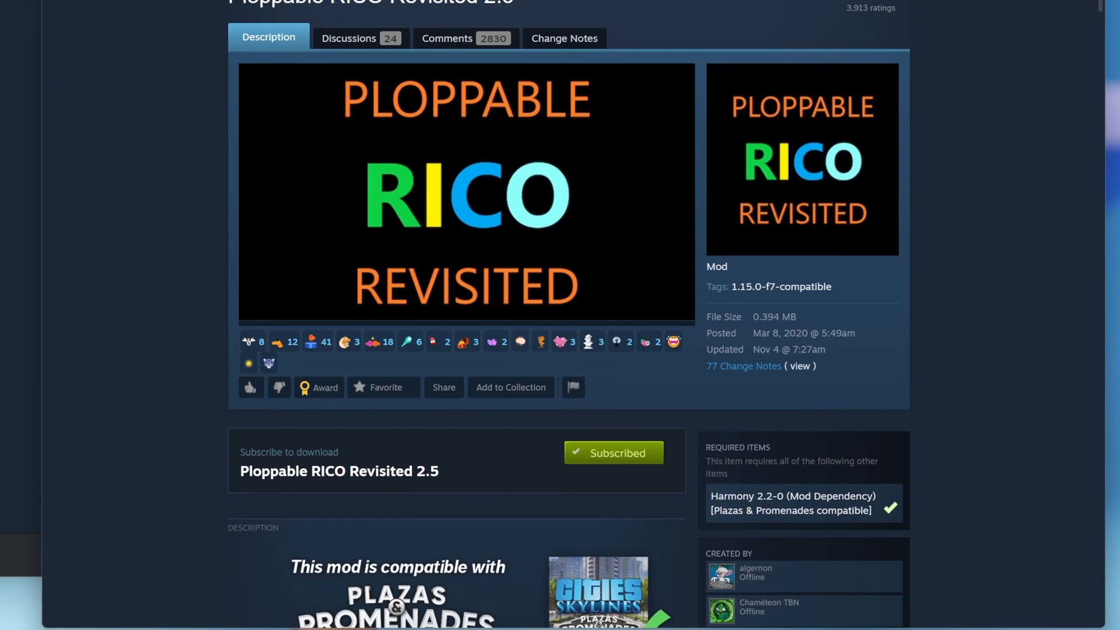
click(1000, 60)
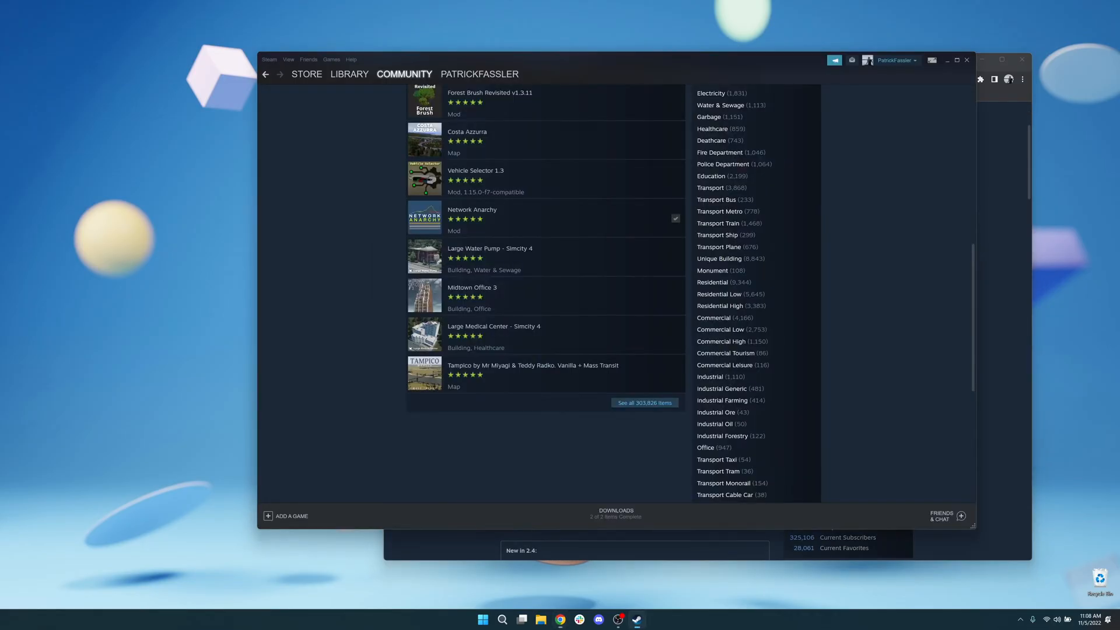
click(349, 74)
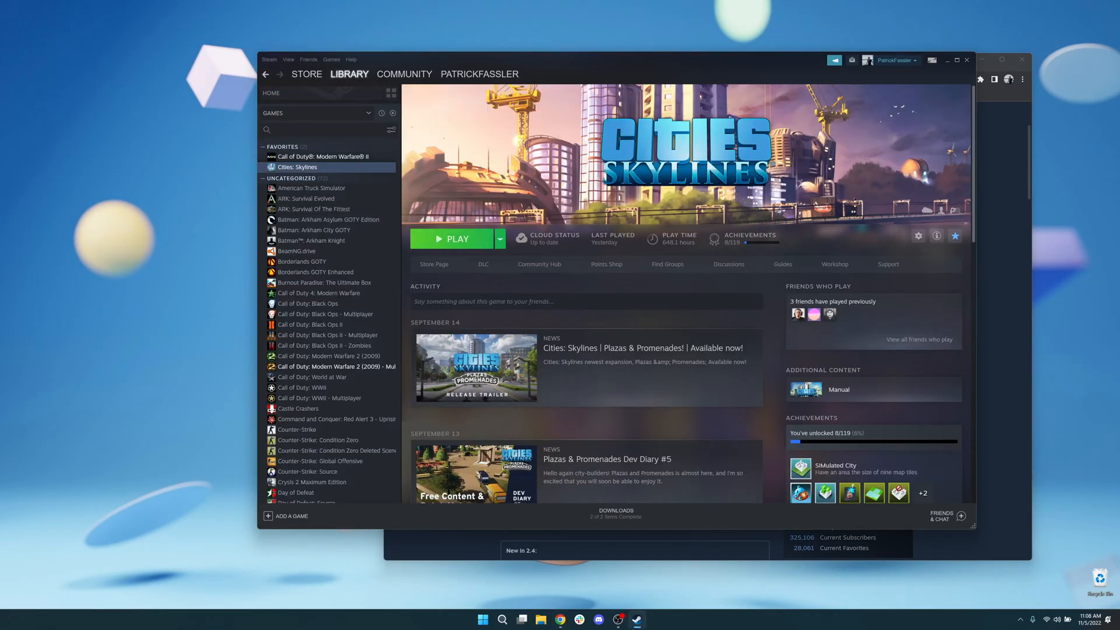
click(456, 238)
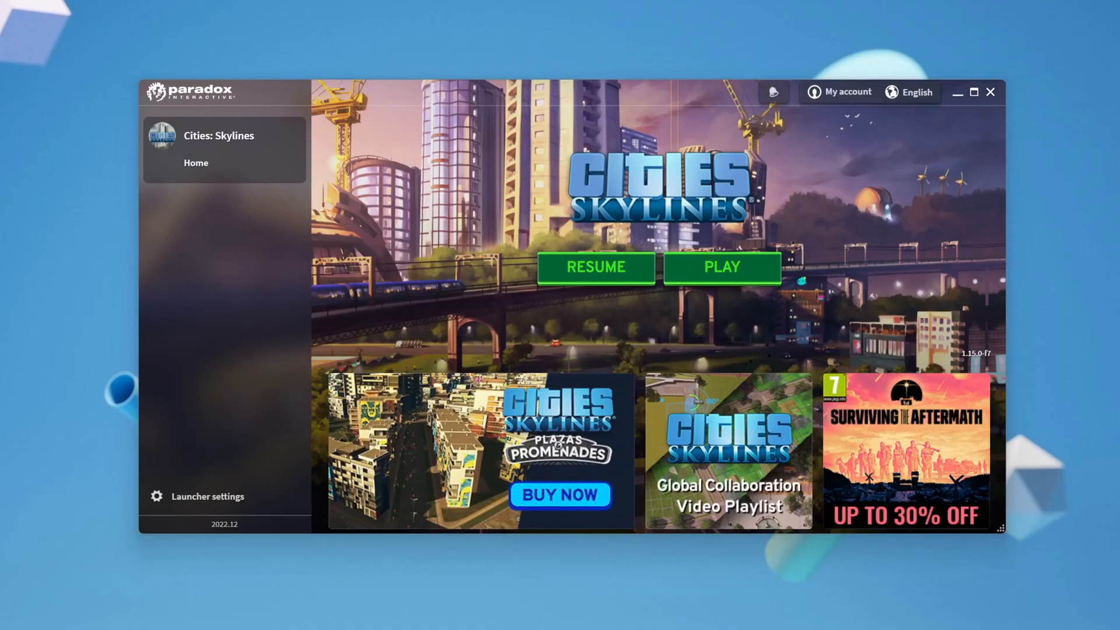
mouse_move(594, 267)
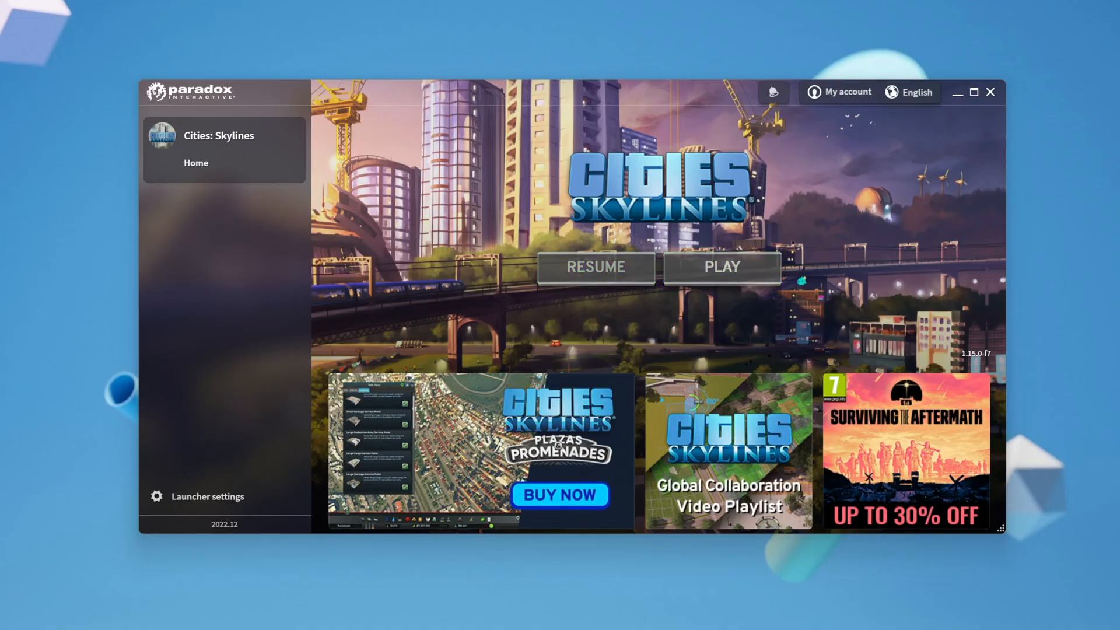
Step: Start the game with the Paradox launcher's green PLAY button
click(721, 266)
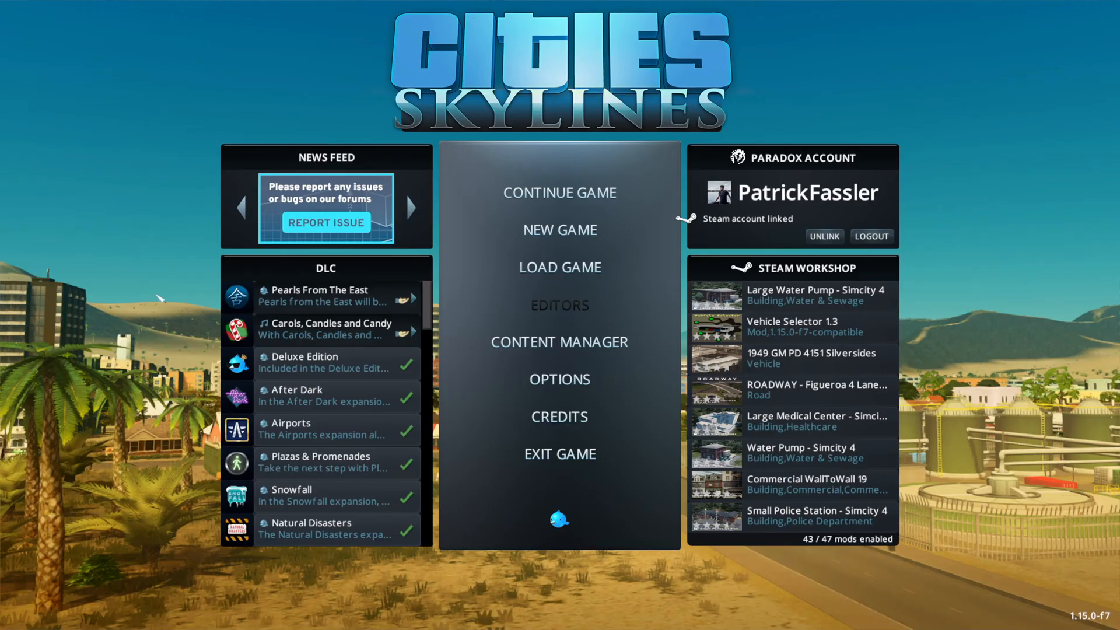
mouse_move(560, 342)
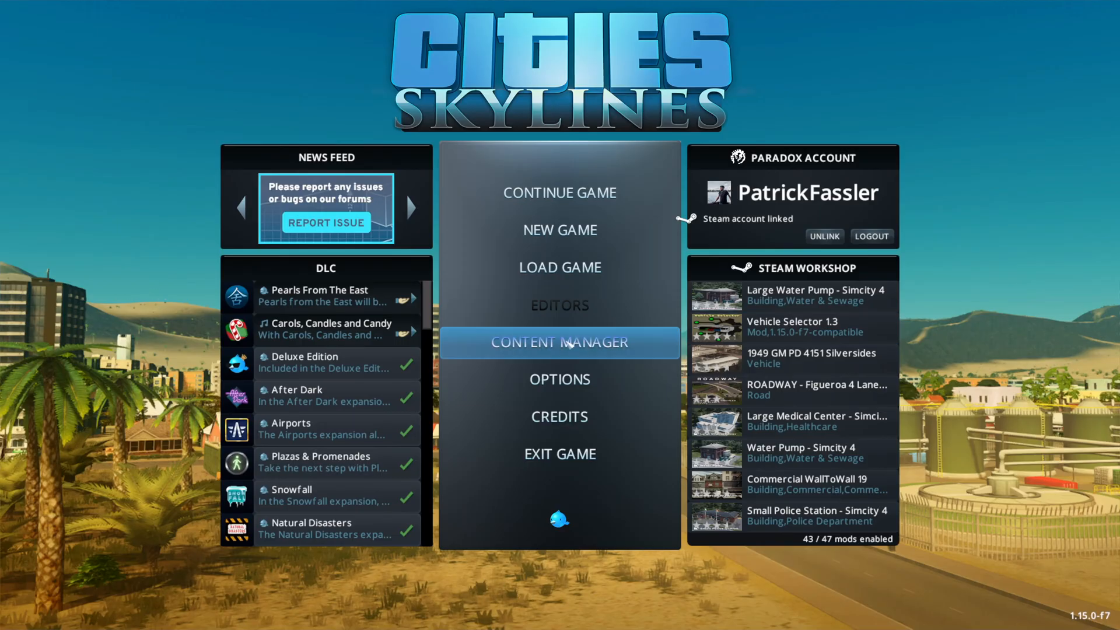
Step: Enter the Content Manager and switch through Assets to the Mods category
click(558, 341)
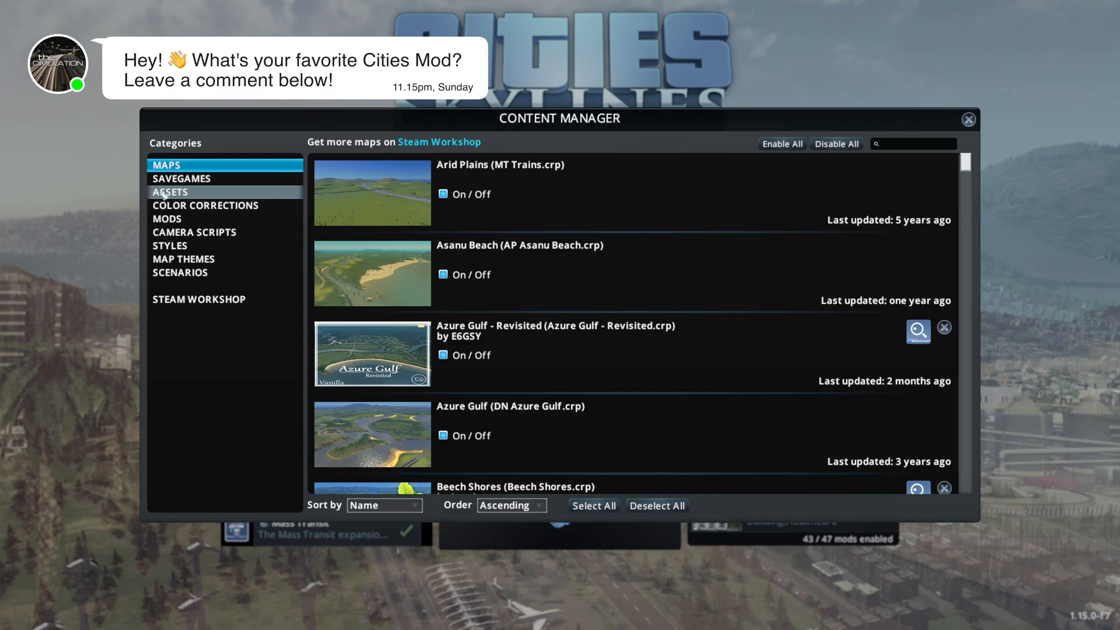
click(170, 193)
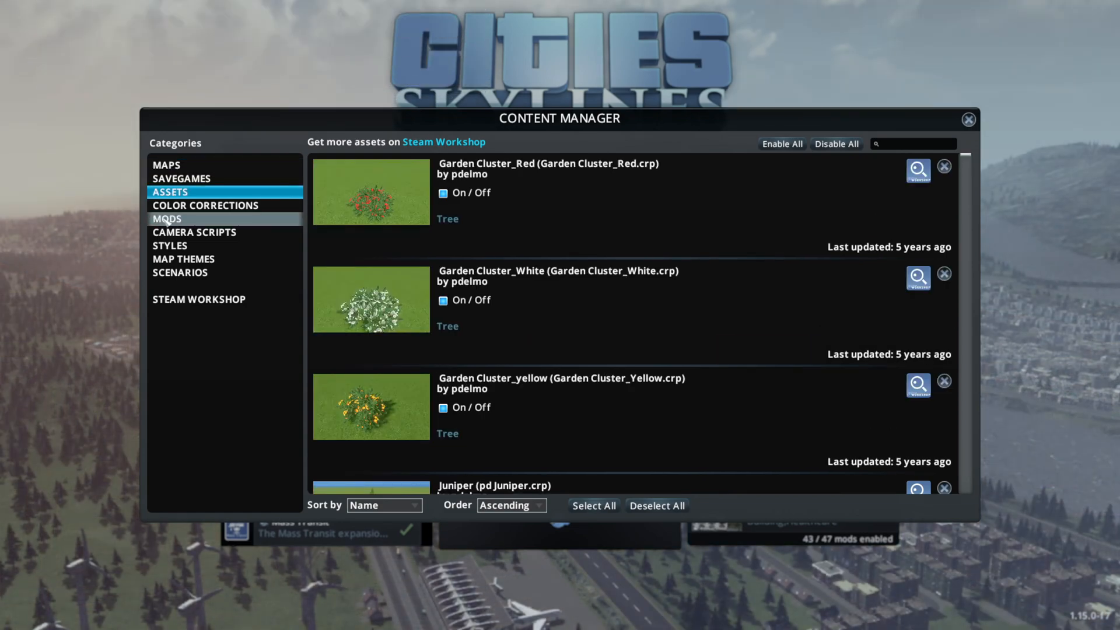
click(167, 218)
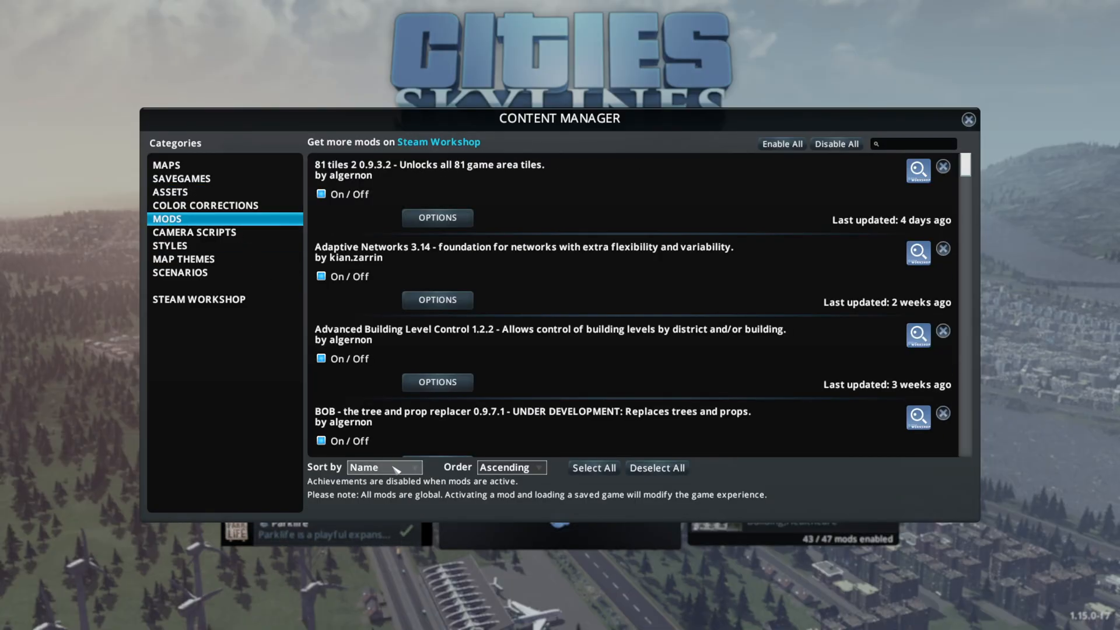
Step: Sort mods by Enabled in Descending order and scroll through the list
click(383, 466)
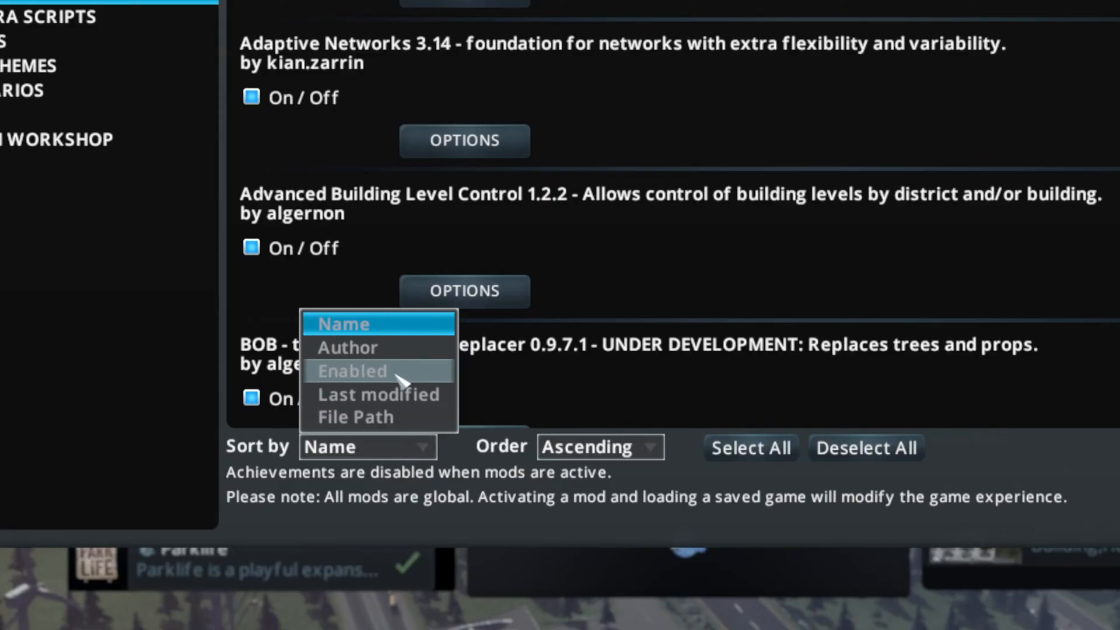
click(352, 371)
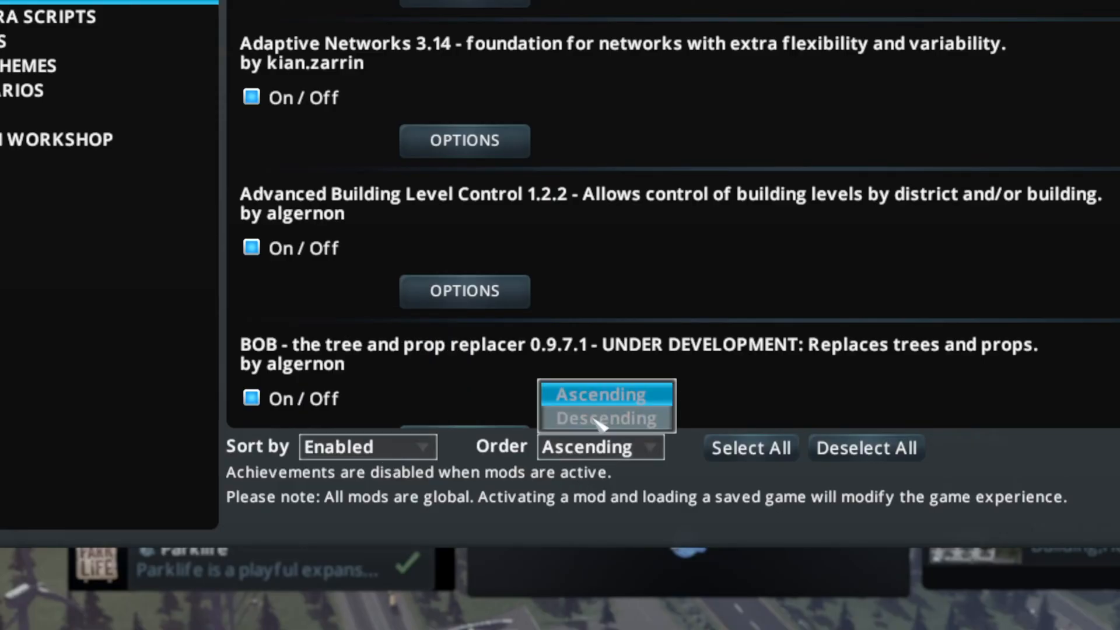
click(605, 417)
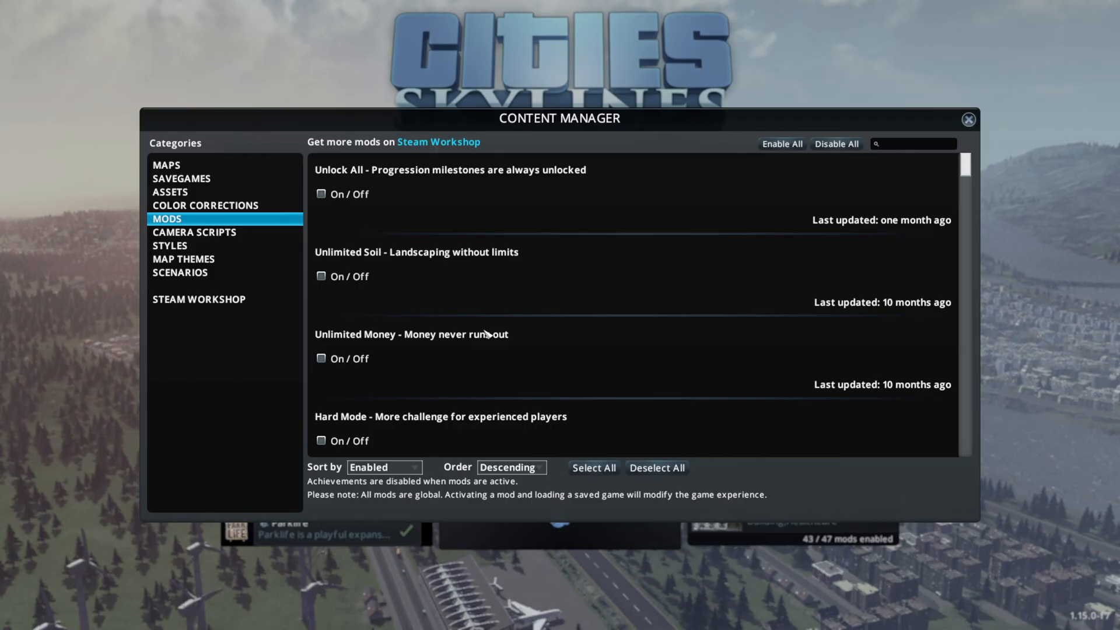
scroll(down, 3)
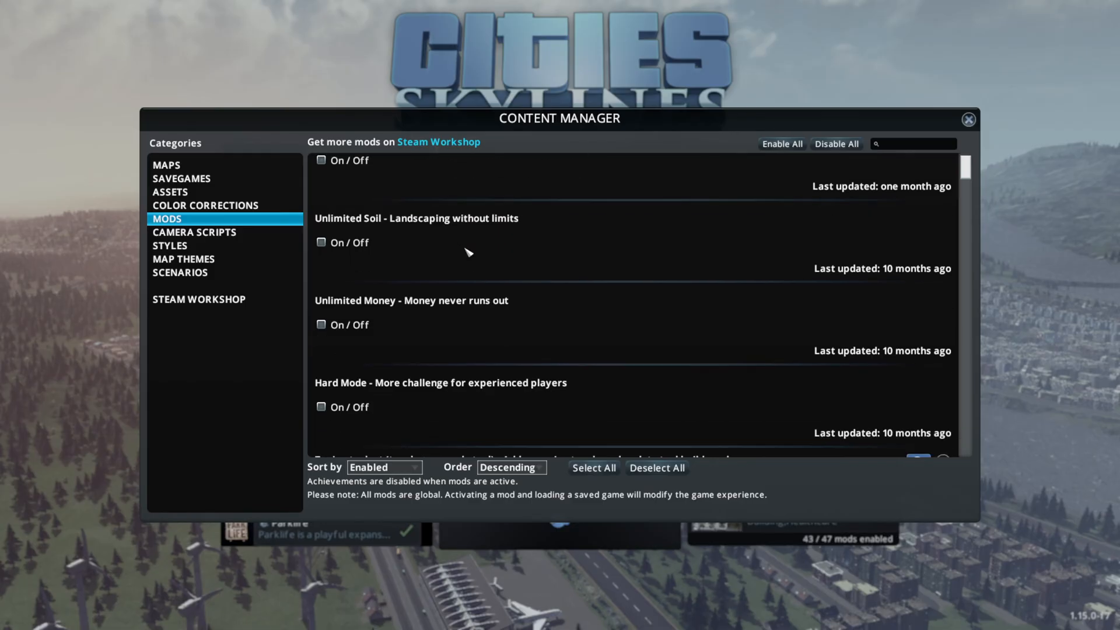
scroll(down, 3)
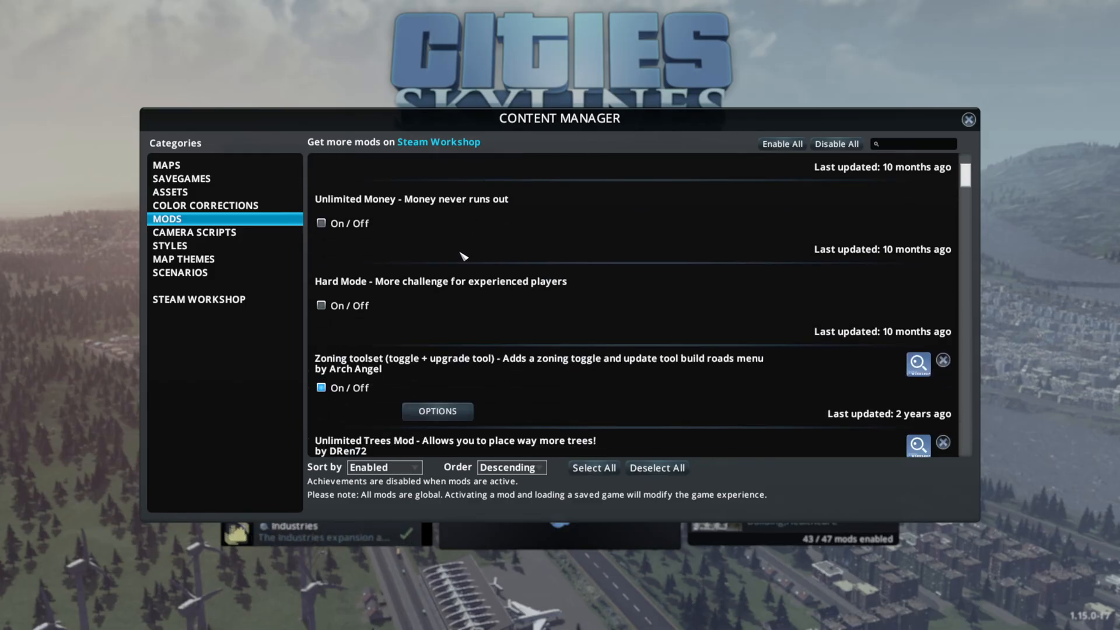
scroll(up, 3)
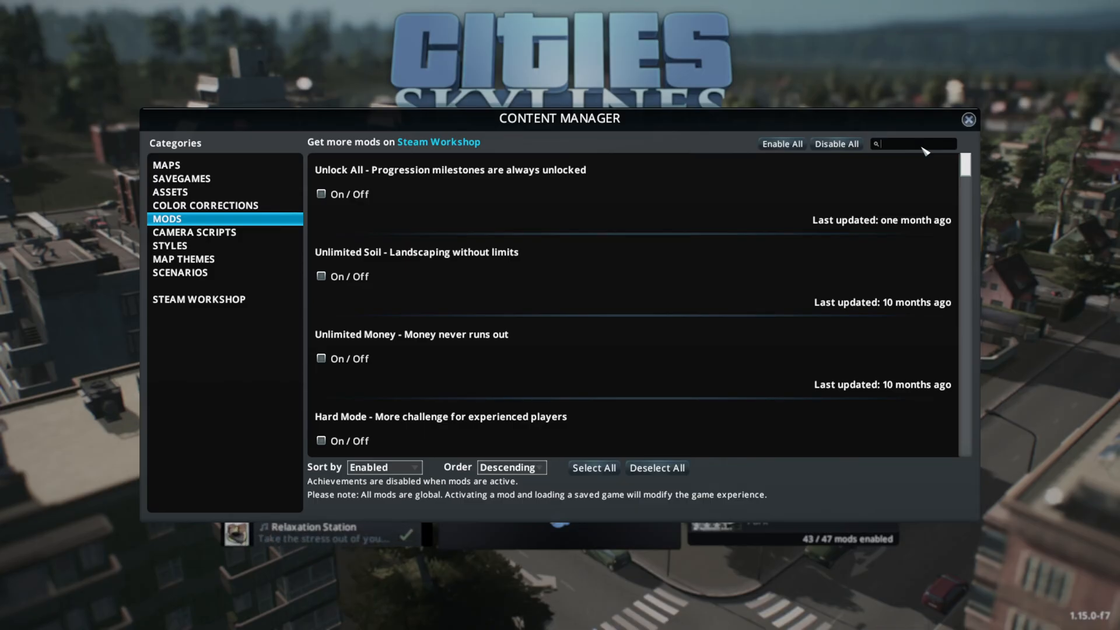
mouse_move(620, 355)
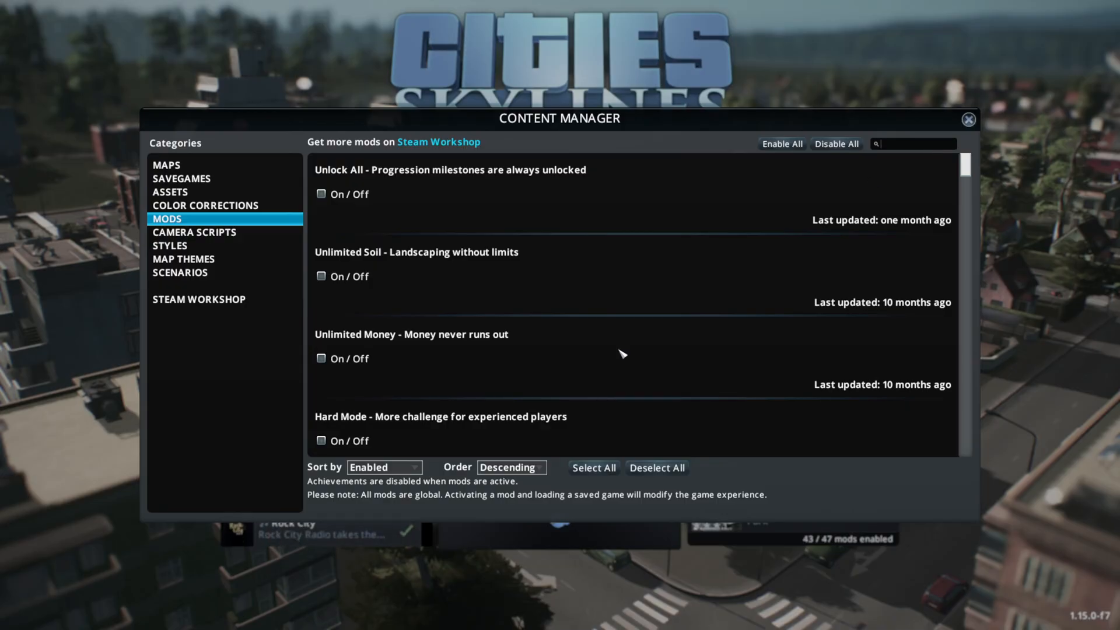
Step: Search 'rico re' then 'harm' to confirm RICO Revisited 2.5 and Harmony 2.2-0 are enabled
text(rico re)
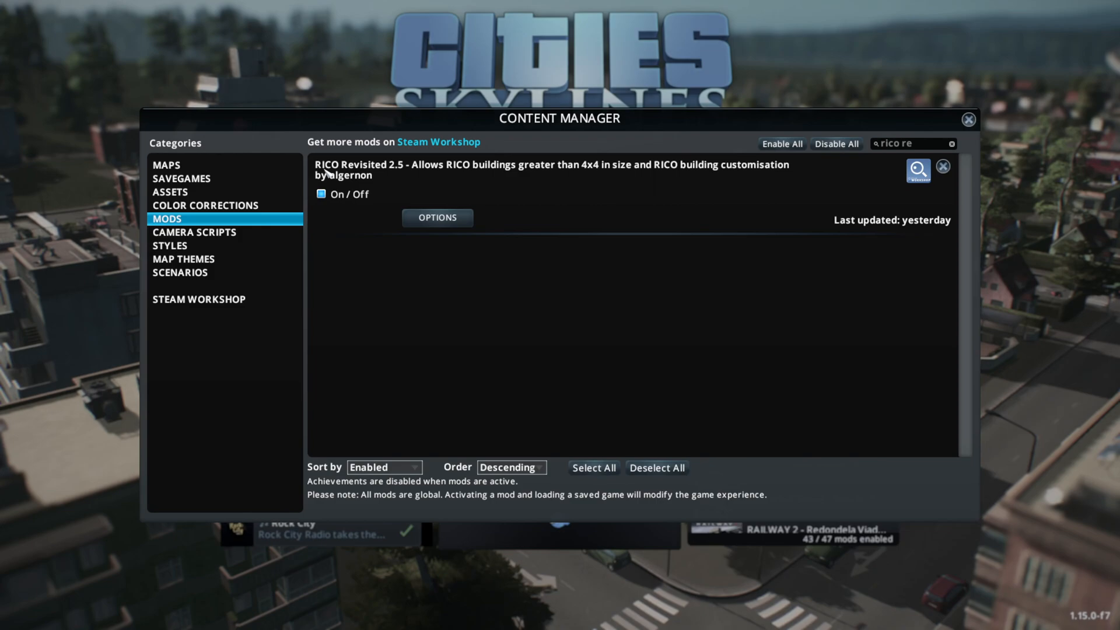
mouse_move(408, 248)
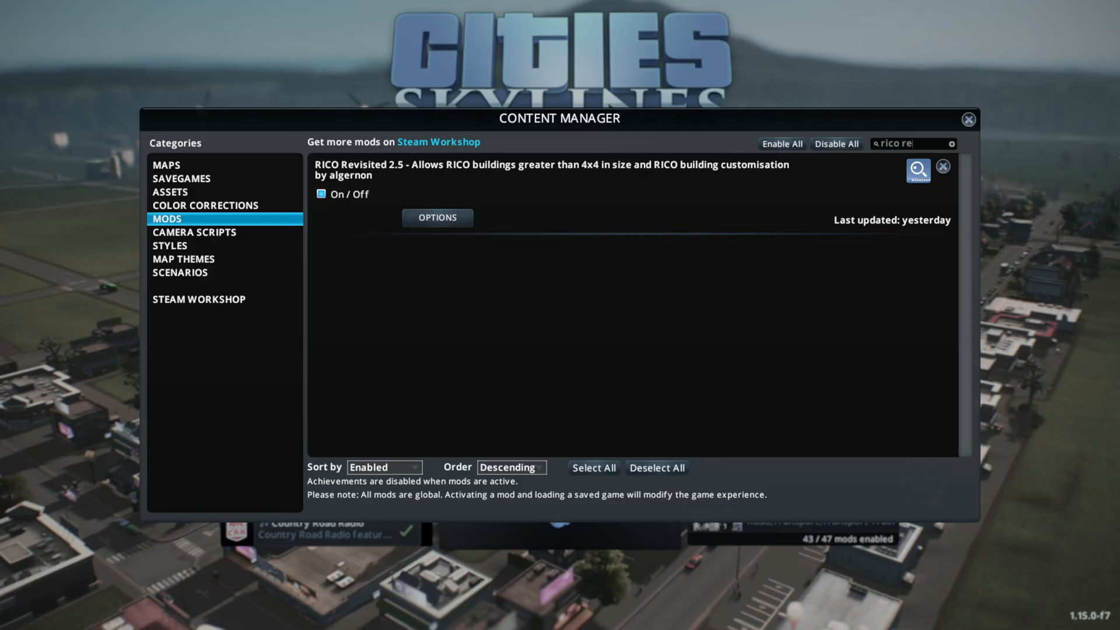
click(950, 143)
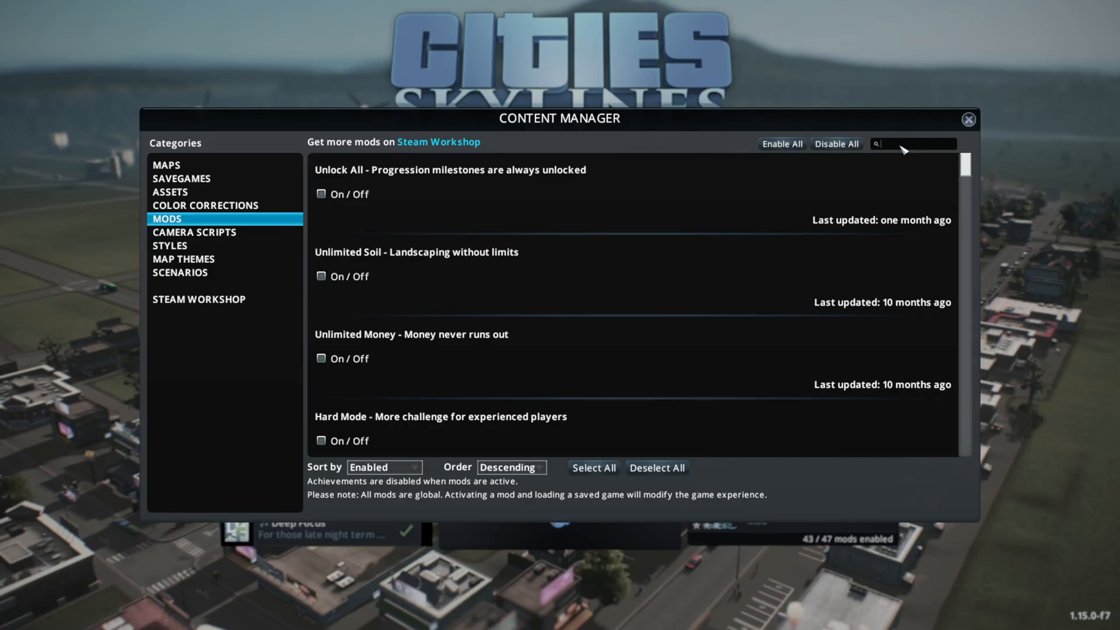
text(harm)
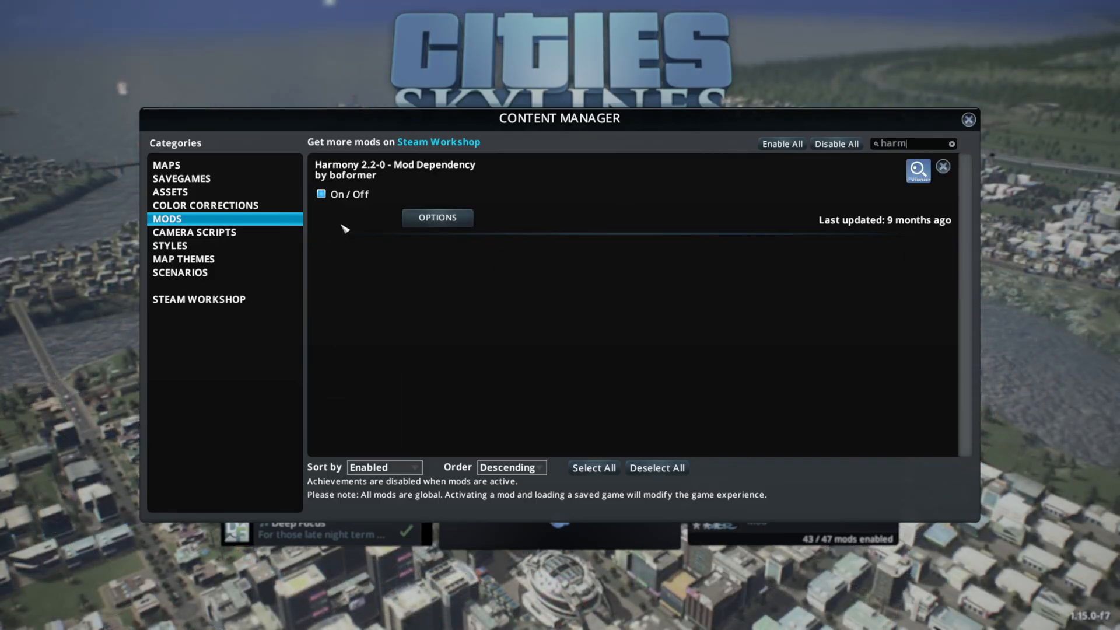
click(557, 179)
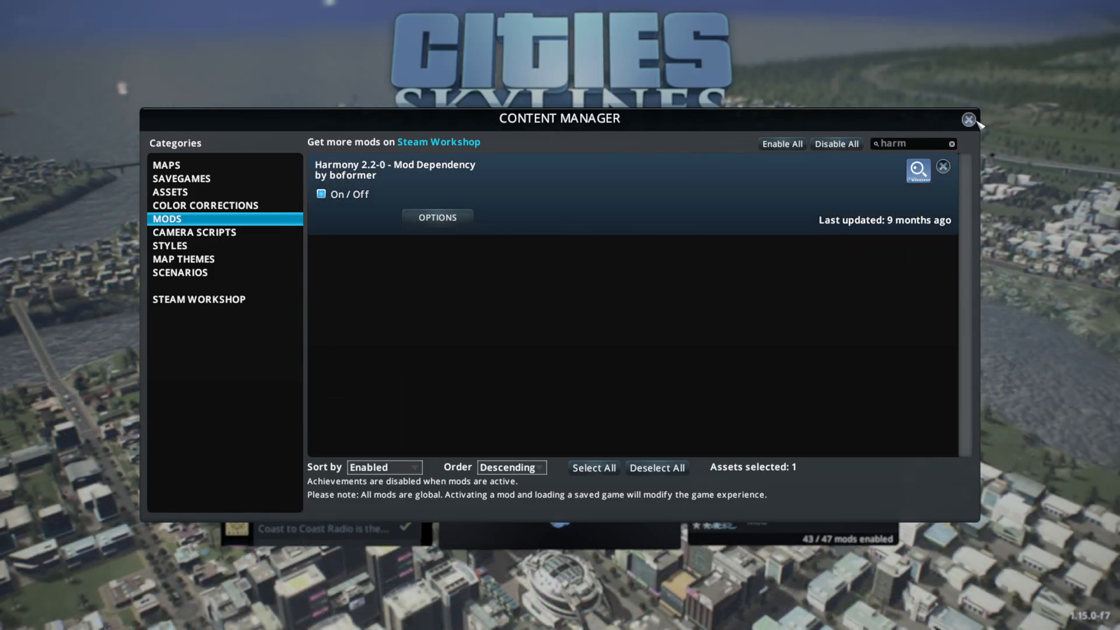
Step: Close the Content Manager so the city can be continued
click(968, 119)
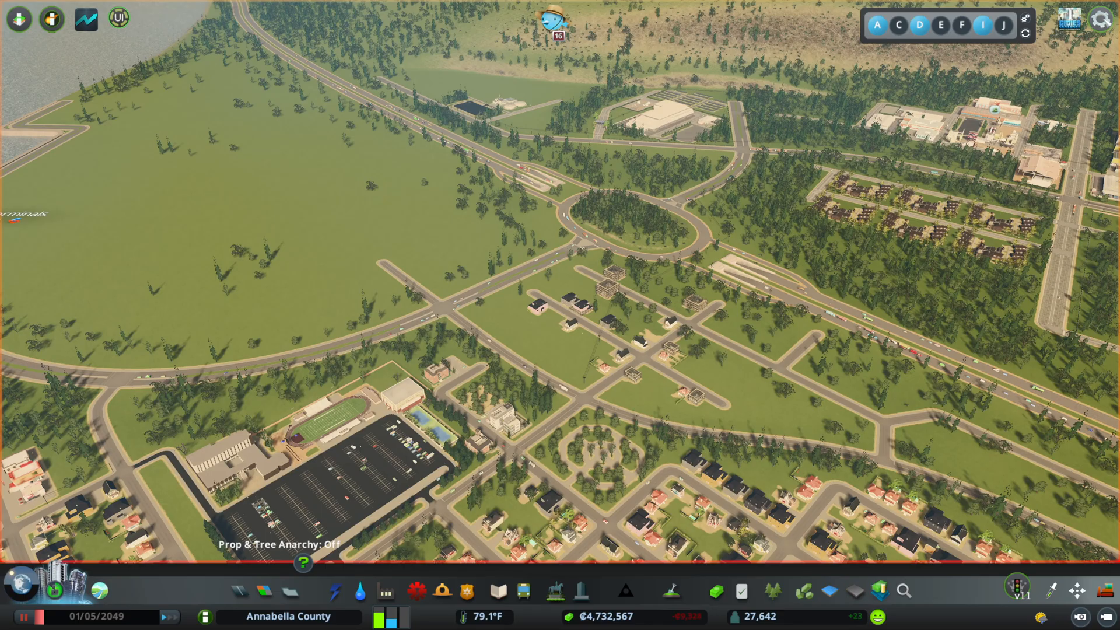
Step: Pause with Esc, check the Options mod settings list for Harmony 2.2-0, and return
key(Escape)
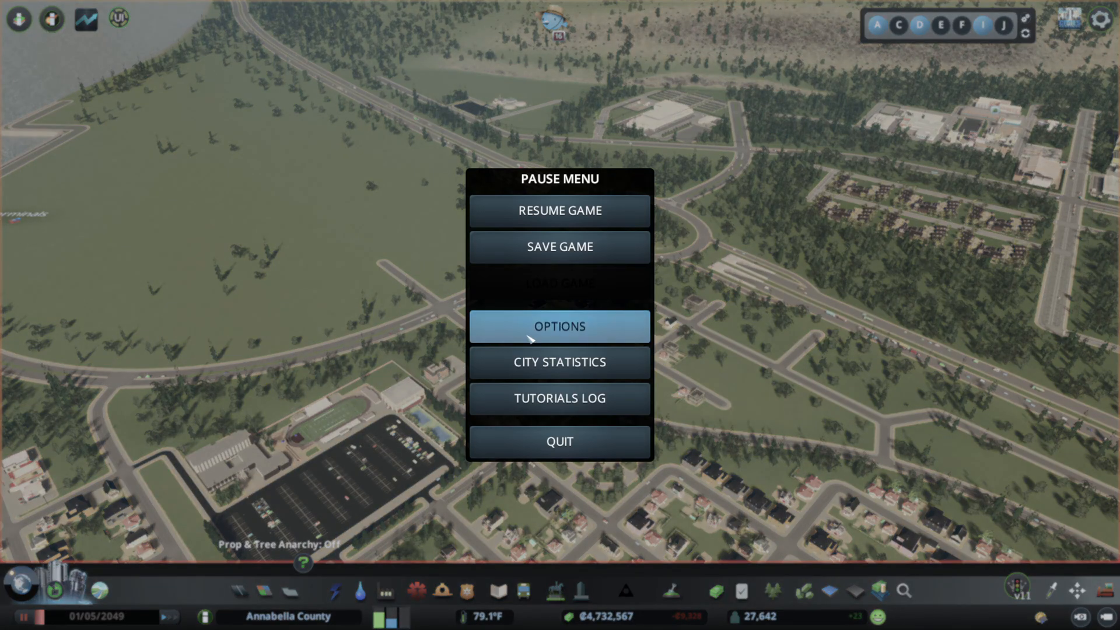
click(558, 326)
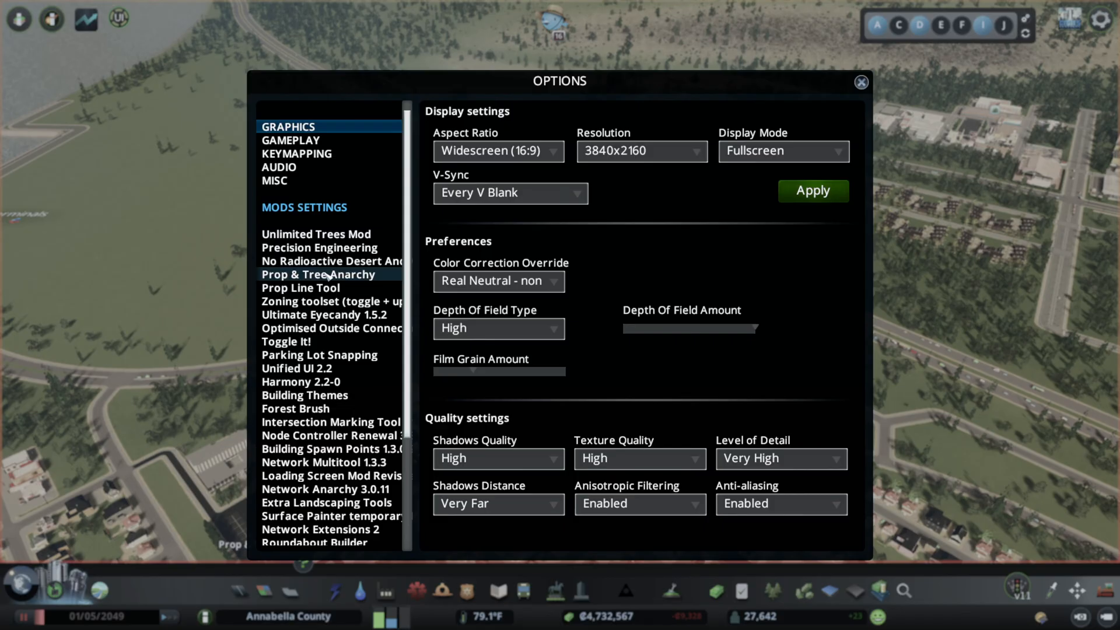
click(861, 82)
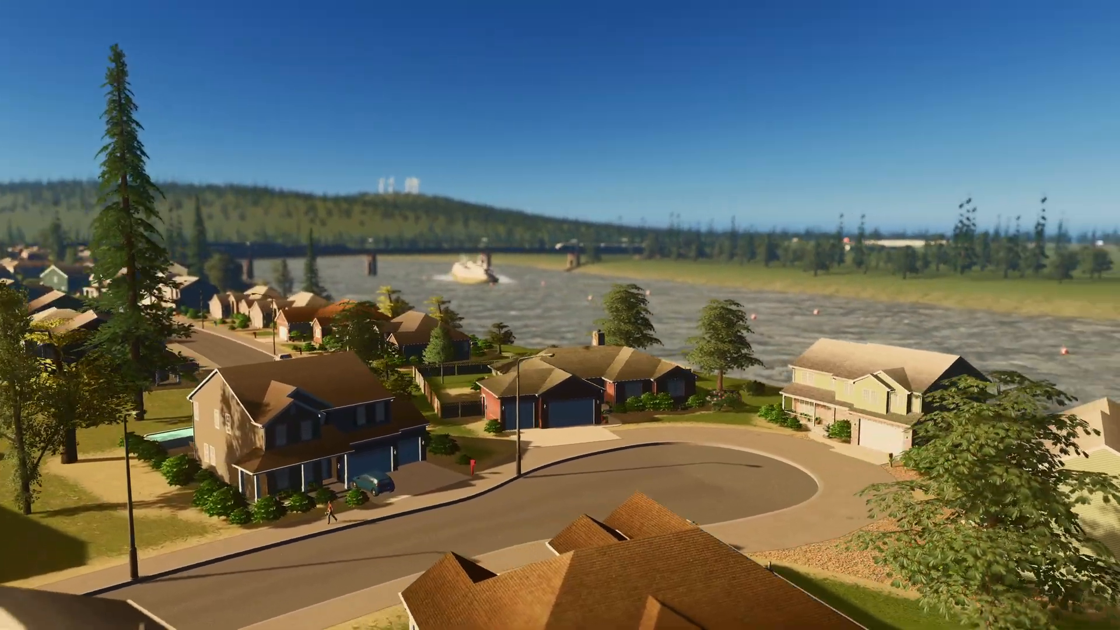
scroll(down, 3)
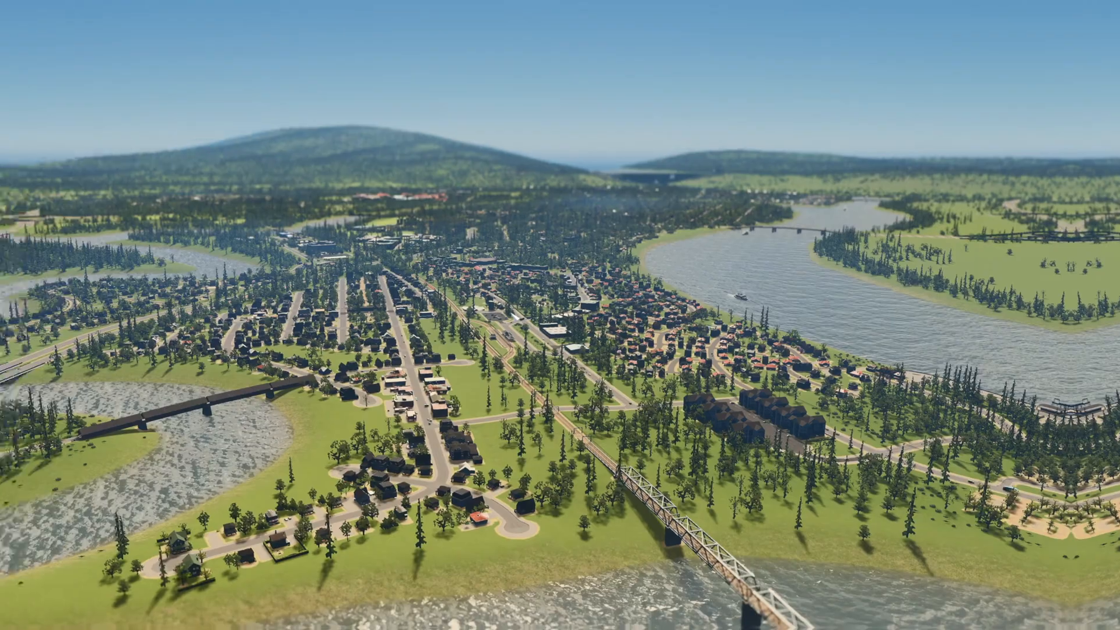
scroll(down, 3)
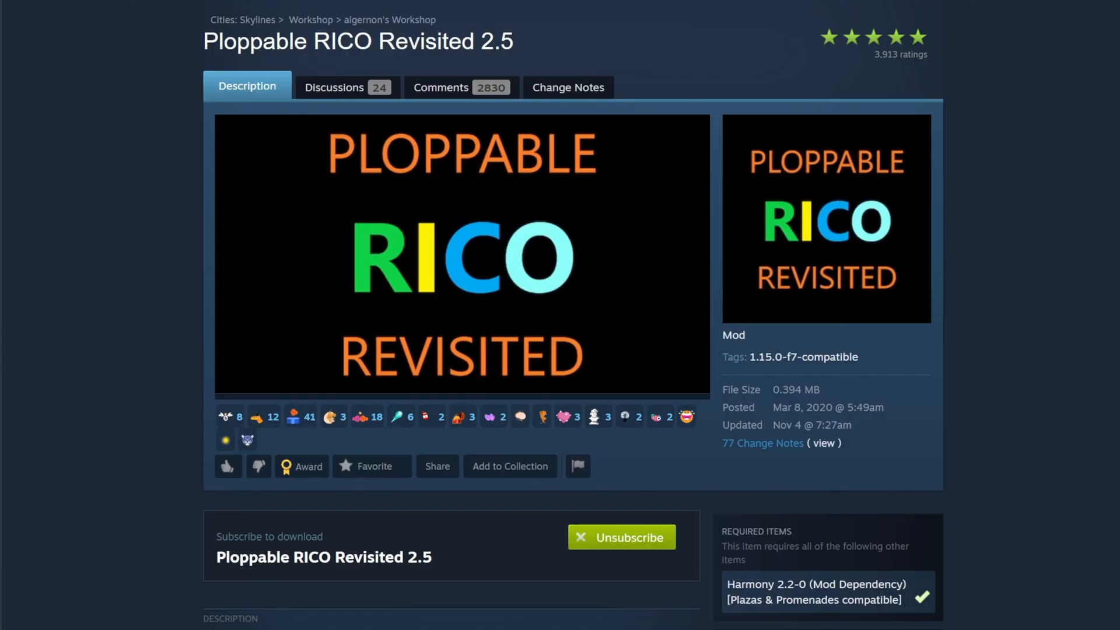
click(620, 537)
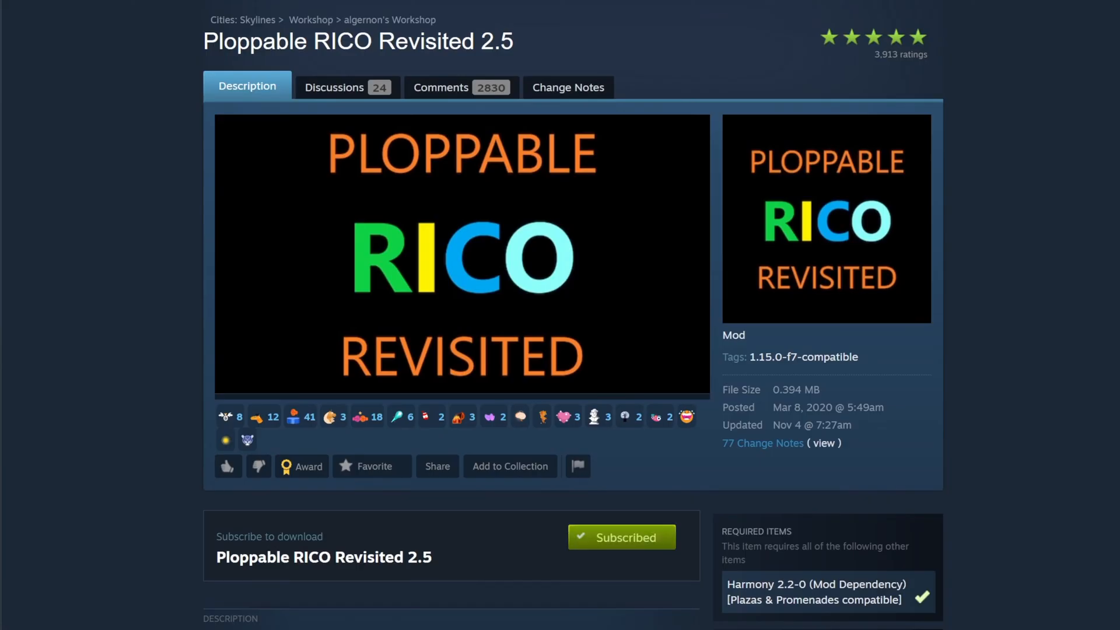
click(620, 537)
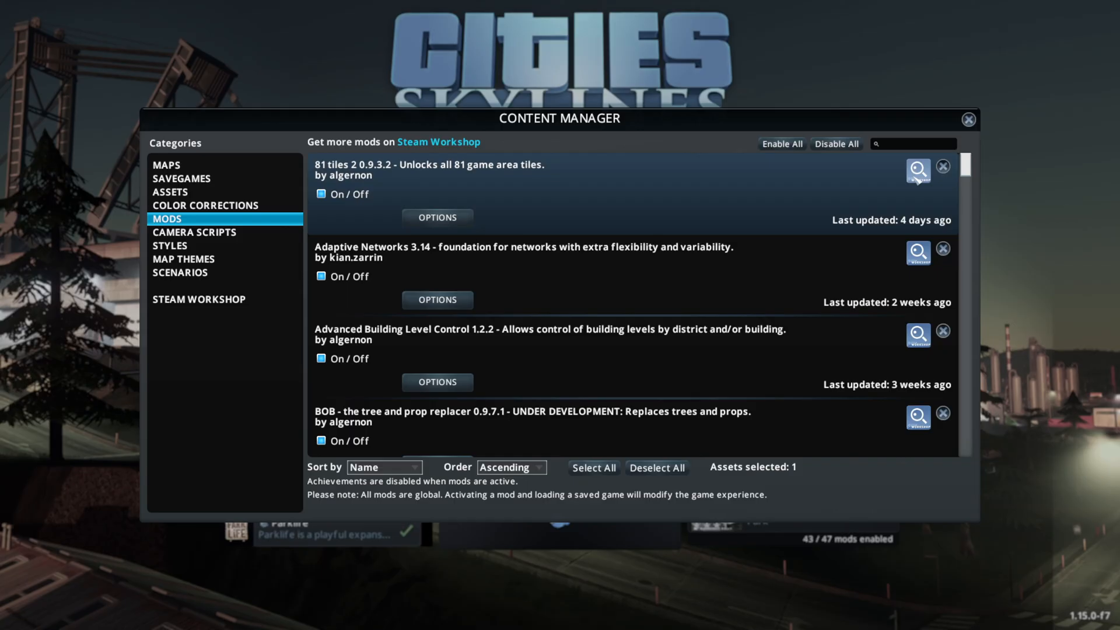
Step: Close the Content Manager and scroll the main menu's DLC and Workshop panels
click(968, 119)
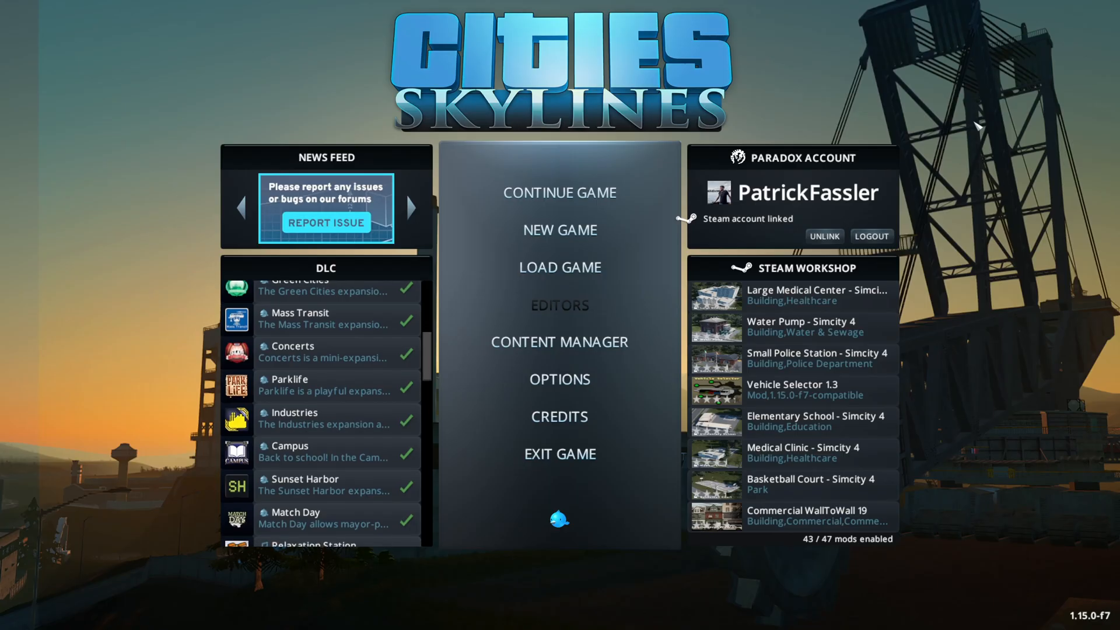
scroll(down, 3)
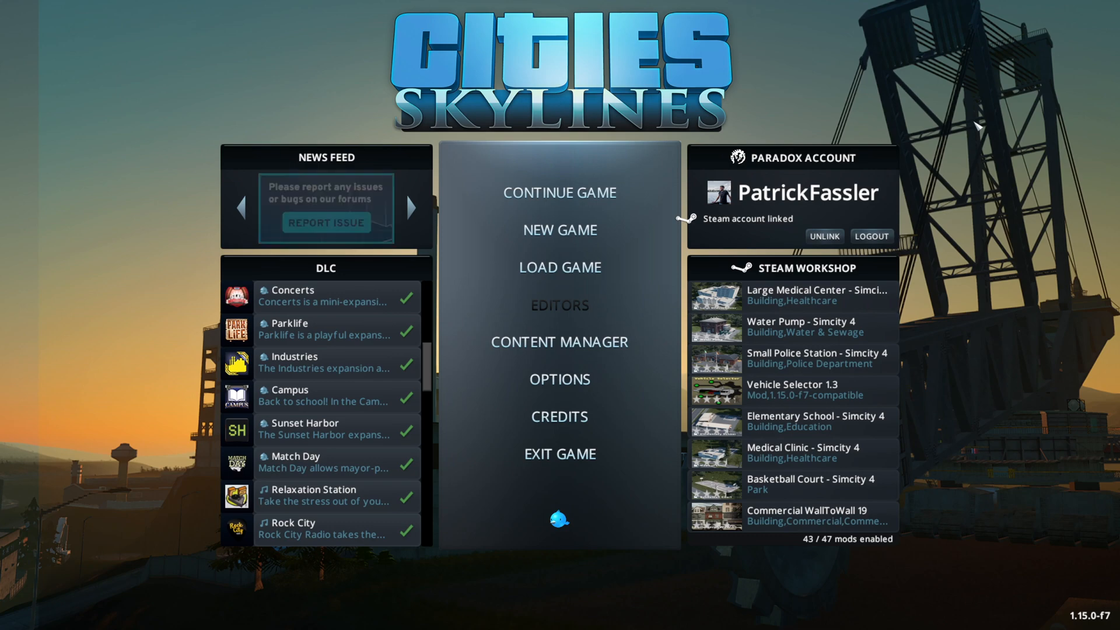
scroll(down, 3)
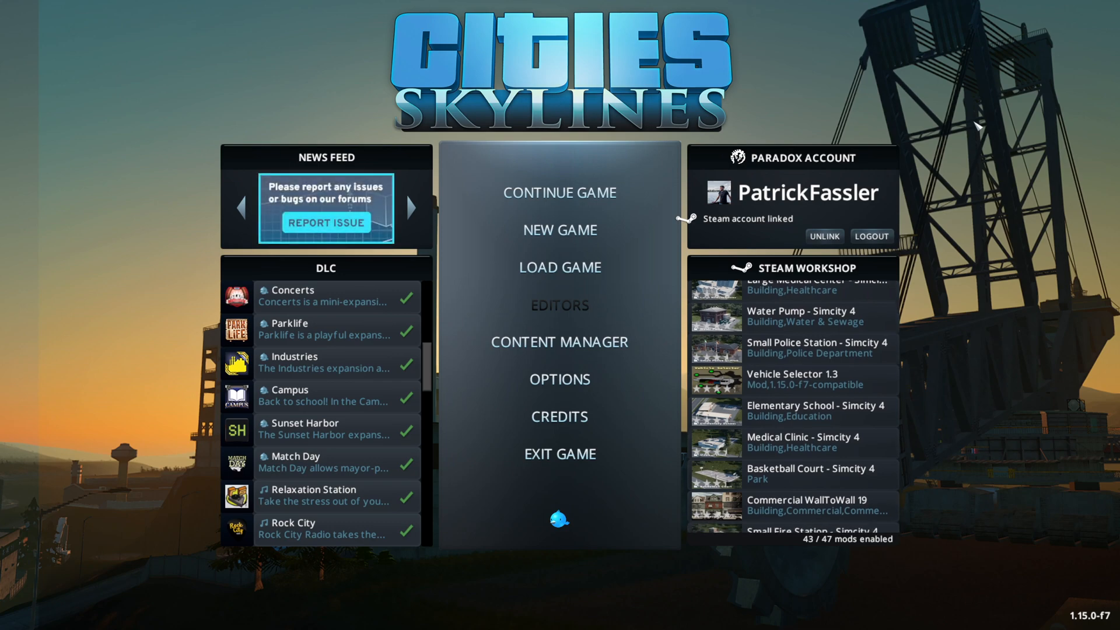